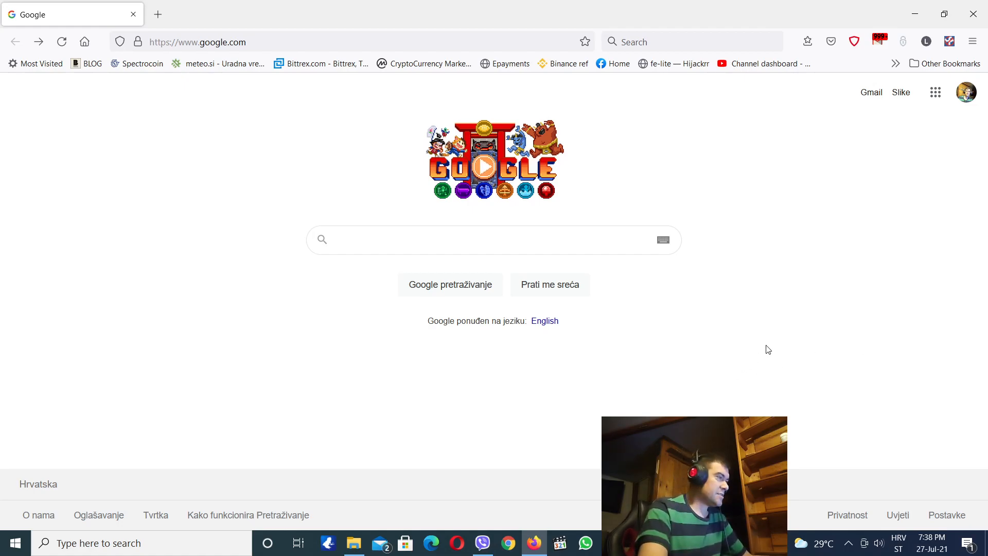
{"action": "mouse_move", "coordinate": [731, 335]}
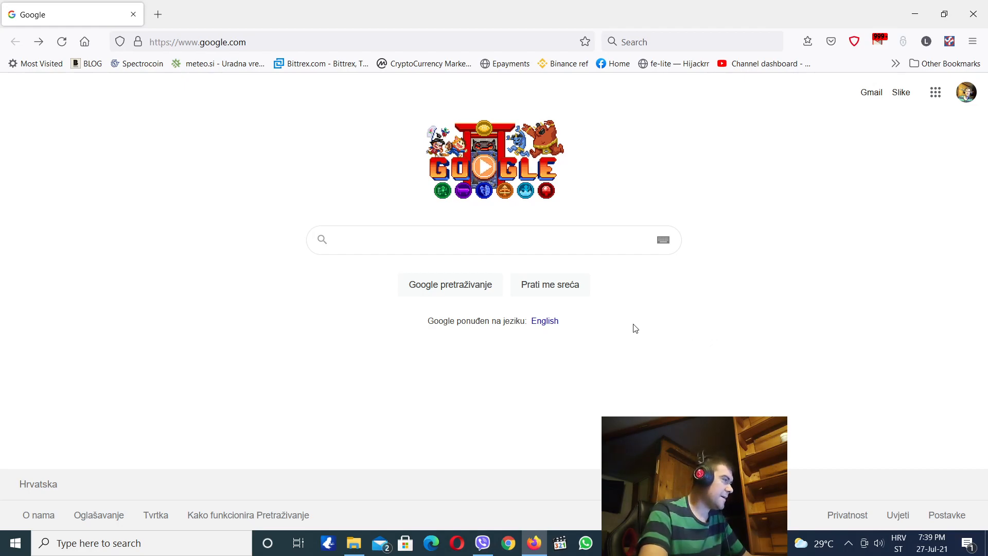
{"action": "mouse_move", "coordinate": [623, 307]}
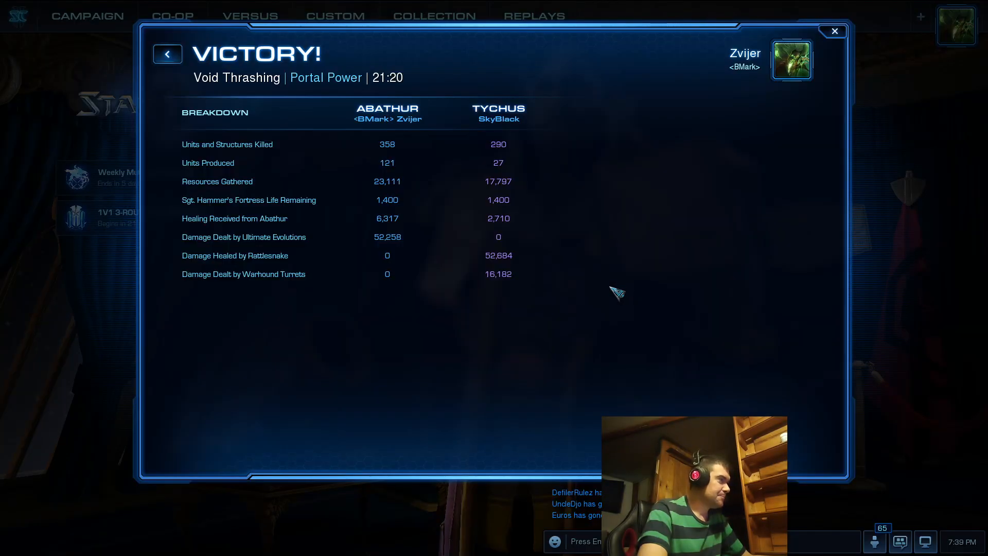
{"action": "mouse_move", "coordinate": [227, 151]}
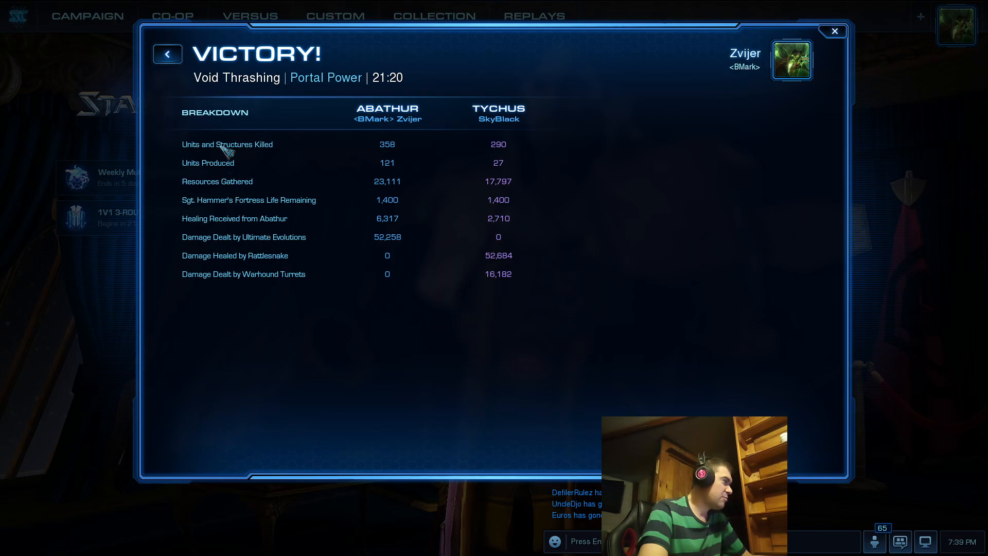
{"action": "mouse_move", "coordinate": [410, 81]}
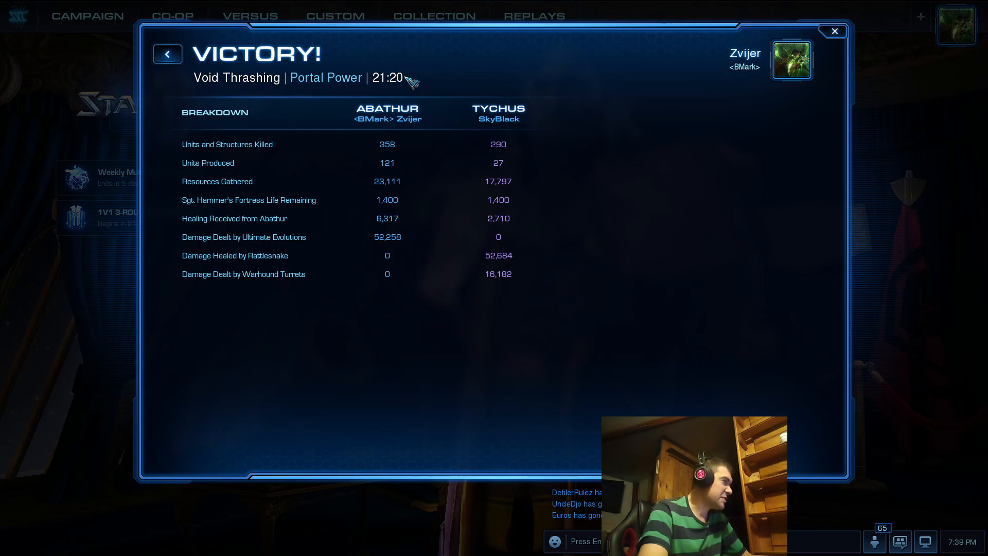
{"action": "mouse_move", "coordinate": [559, 158]}
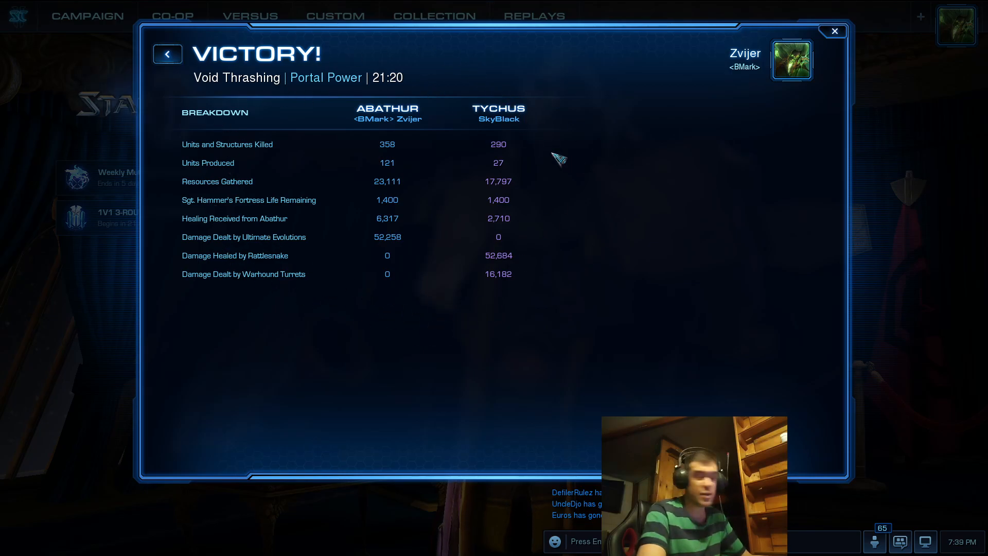
{"action": "mouse_move", "coordinate": [625, 188]}
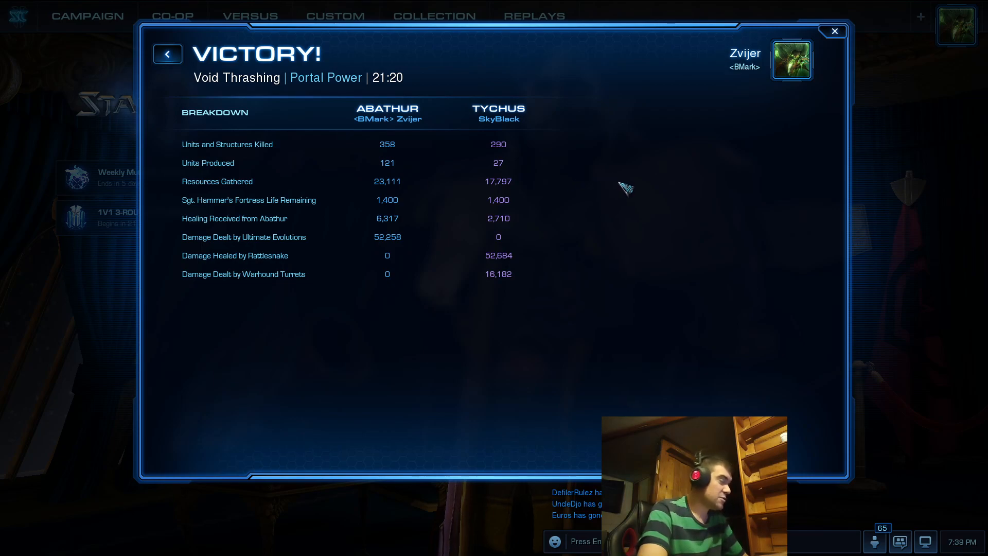
{"action": "mouse_move", "coordinate": [620, 191]}
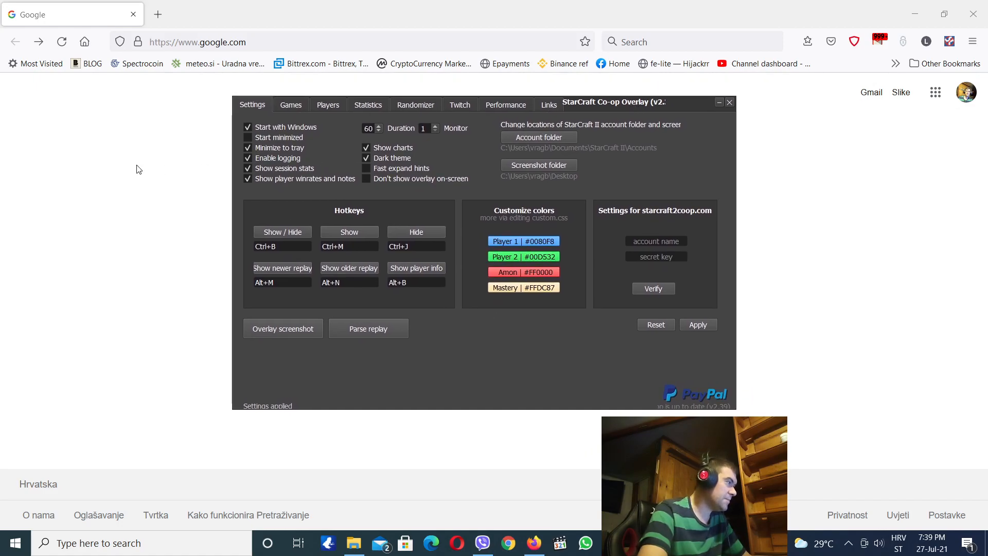
{"action": "mouse_move", "coordinate": [326, 317]}
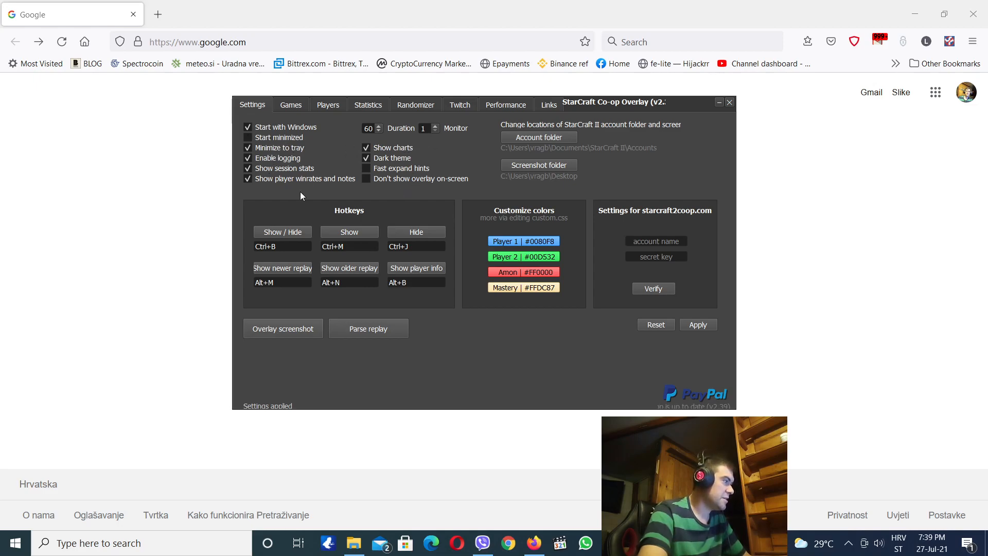
{"action": "mouse_move", "coordinate": [394, 172]}
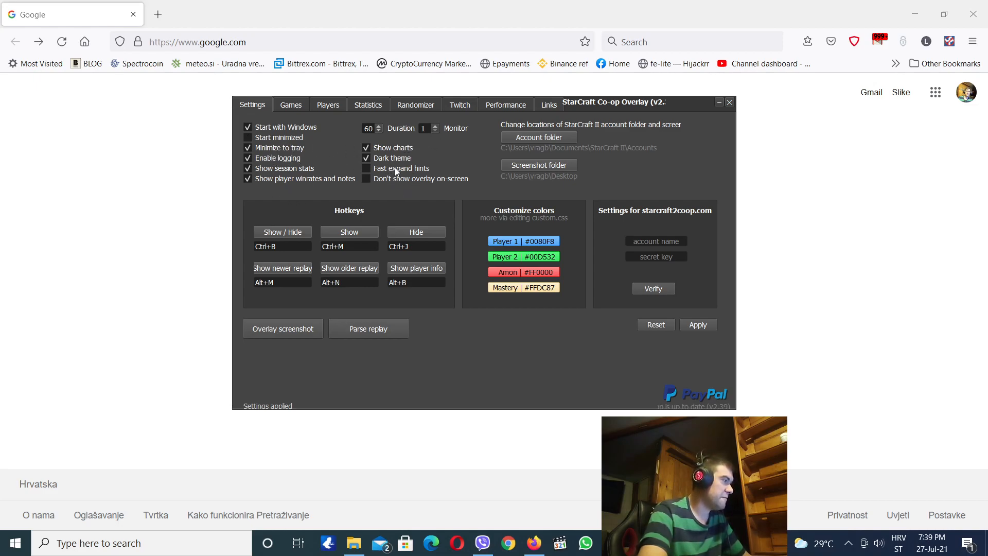
{"action": "mouse_move", "coordinate": [403, 168]}
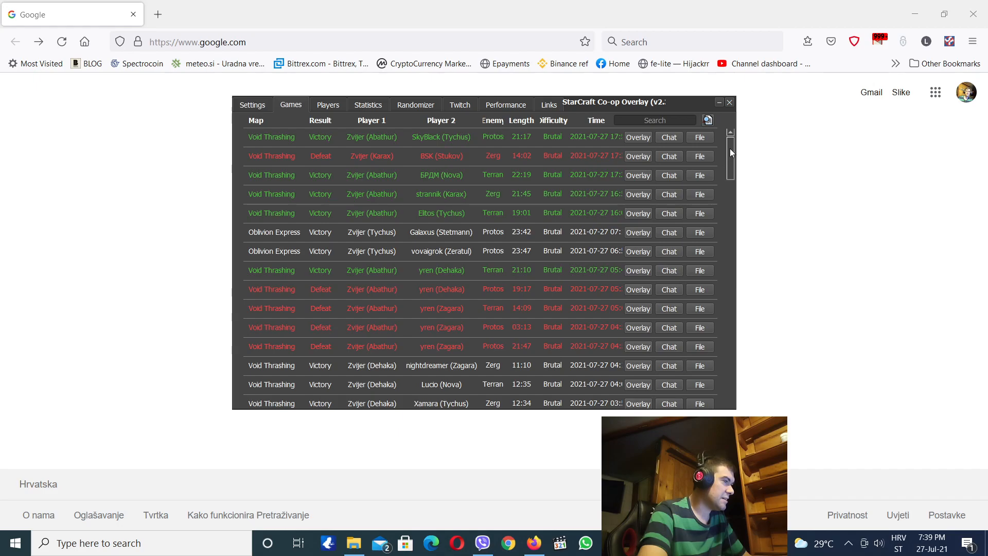
{"action": "mouse_move", "coordinate": [659, 257]}
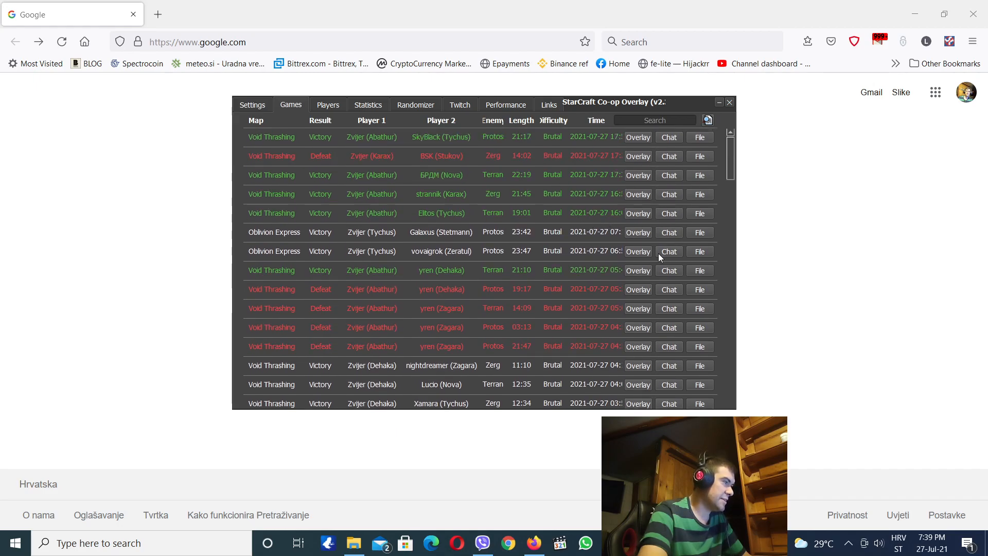
{"action": "mouse_move", "coordinate": [637, 218]}
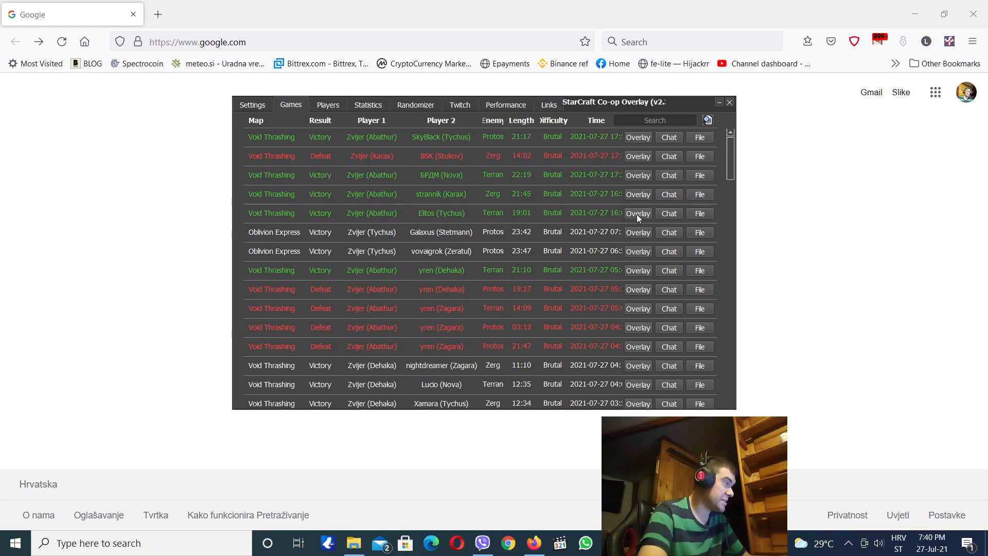
Scroll the games list down to older July games and back to the latest.
{"action": "scroll", "scroll_direction": "down", "scroll_amount": 3}
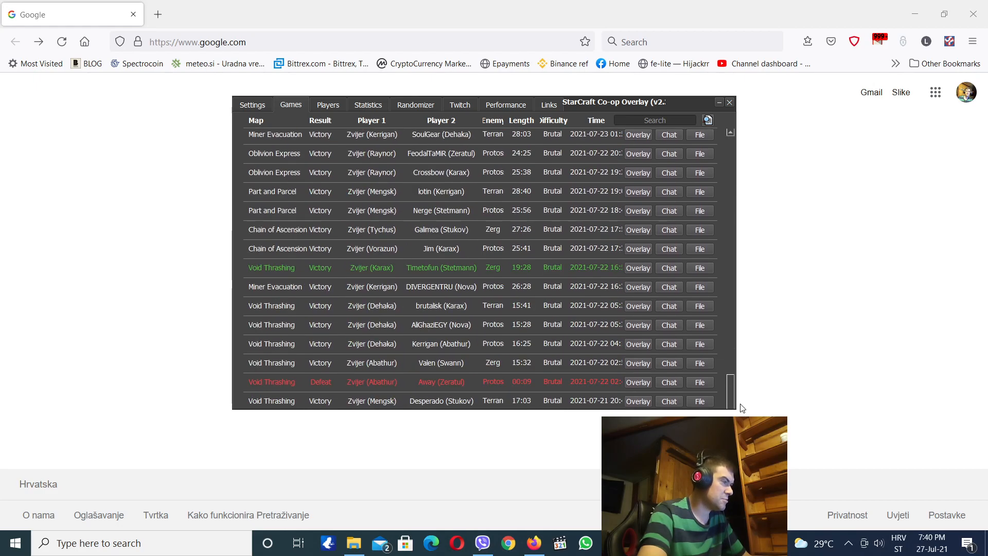
{"action": "scroll", "scroll_direction": "up", "scroll_amount": 3}
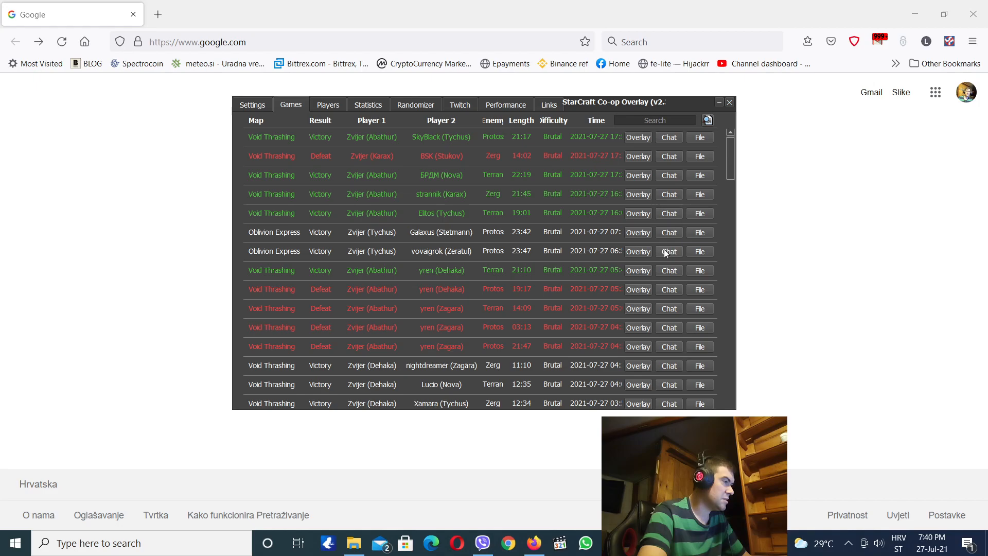
{"action": "mouse_move", "coordinate": [665, 177]}
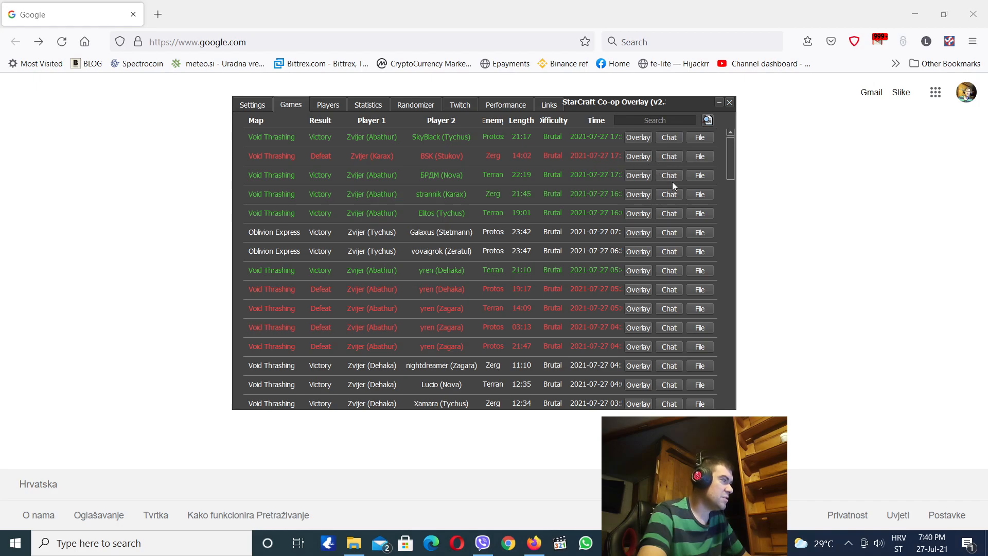
{"action": "mouse_move", "coordinate": [692, 239]}
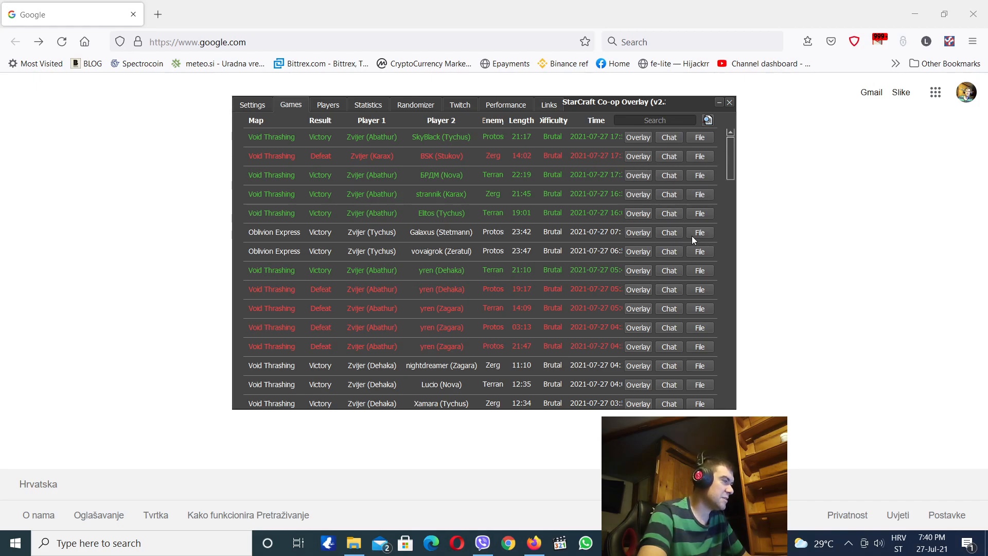
{"action": "mouse_move", "coordinate": [422, 103]}
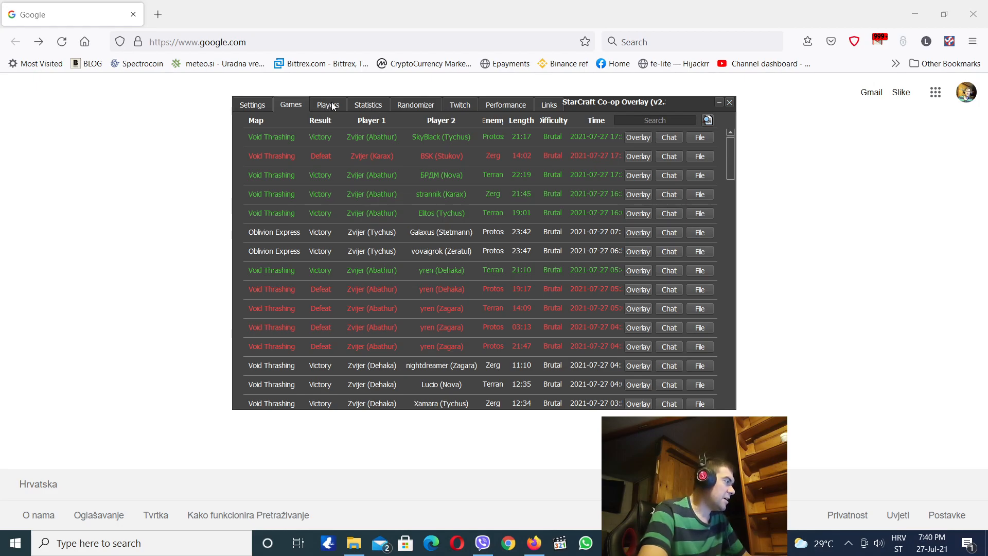
Show the Players table with wins, losses, winrate, APM and top commander.
{"action": "left_click", "coordinate": [328, 104]}
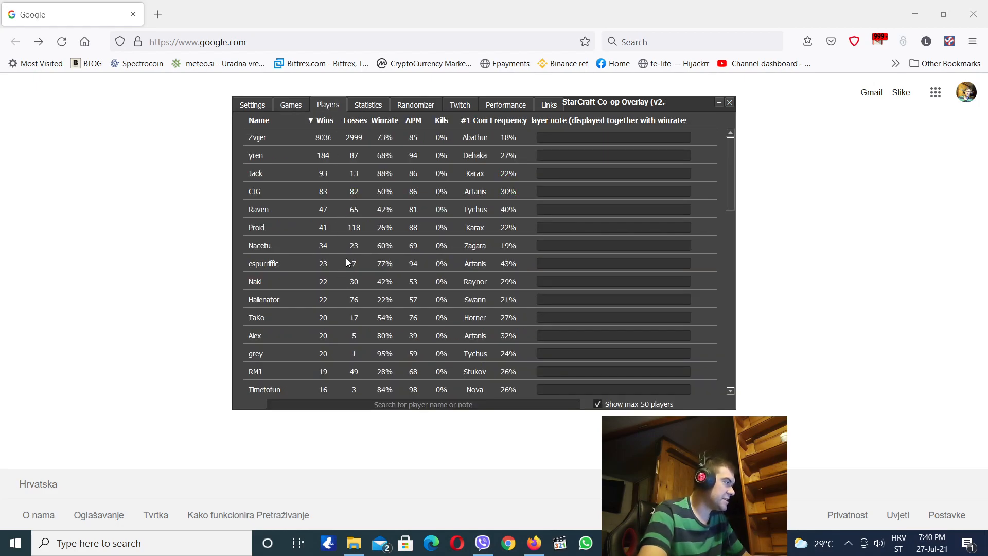
{"action": "mouse_move", "coordinate": [358, 166]}
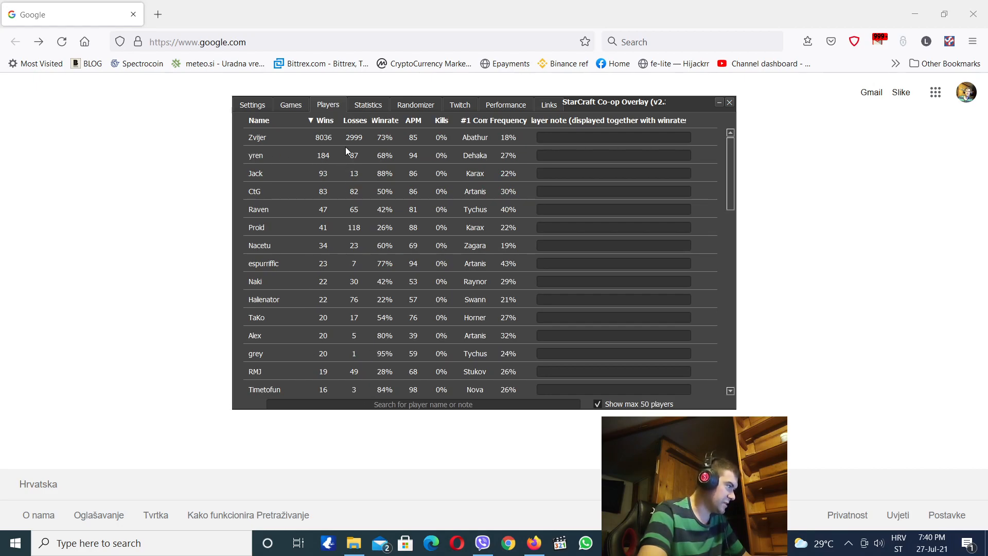
{"action": "mouse_move", "coordinate": [438, 126]}
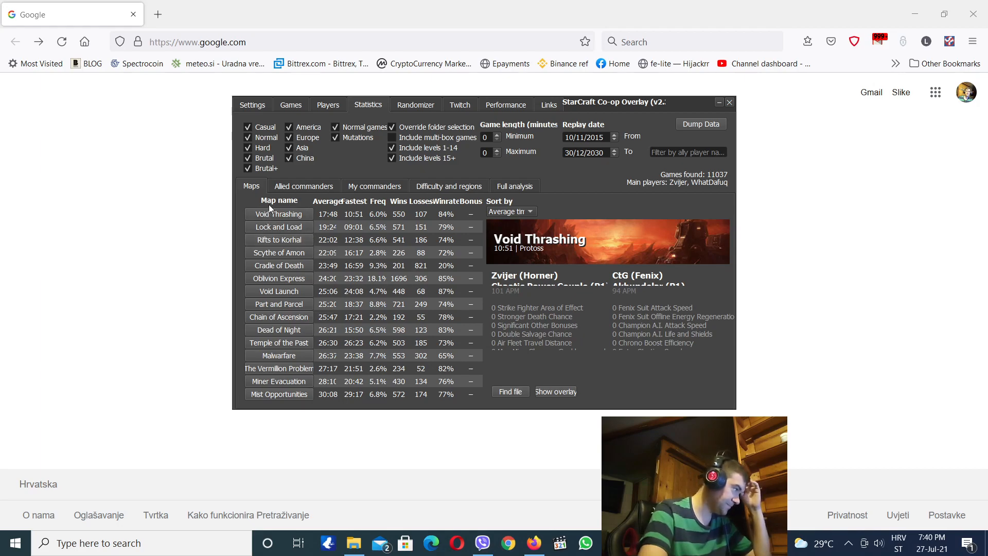
{"action": "mouse_move", "coordinate": [372, 174]}
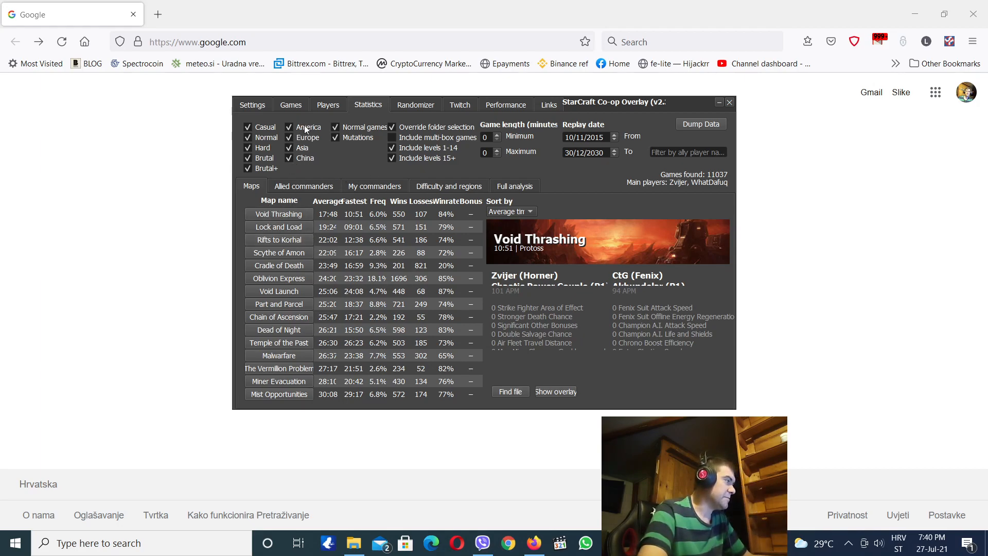
{"action": "mouse_move", "coordinate": [311, 152]}
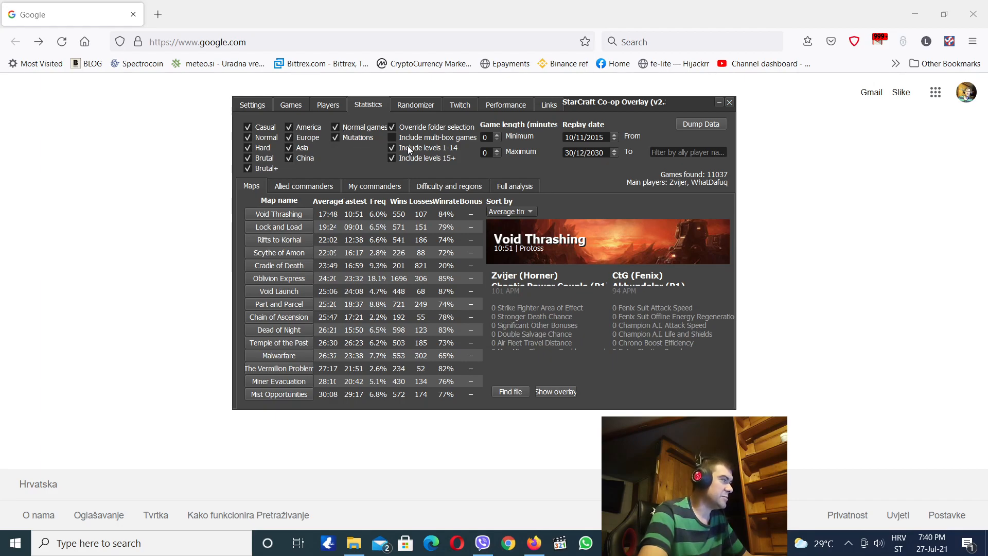
{"action": "mouse_move", "coordinate": [407, 107]}
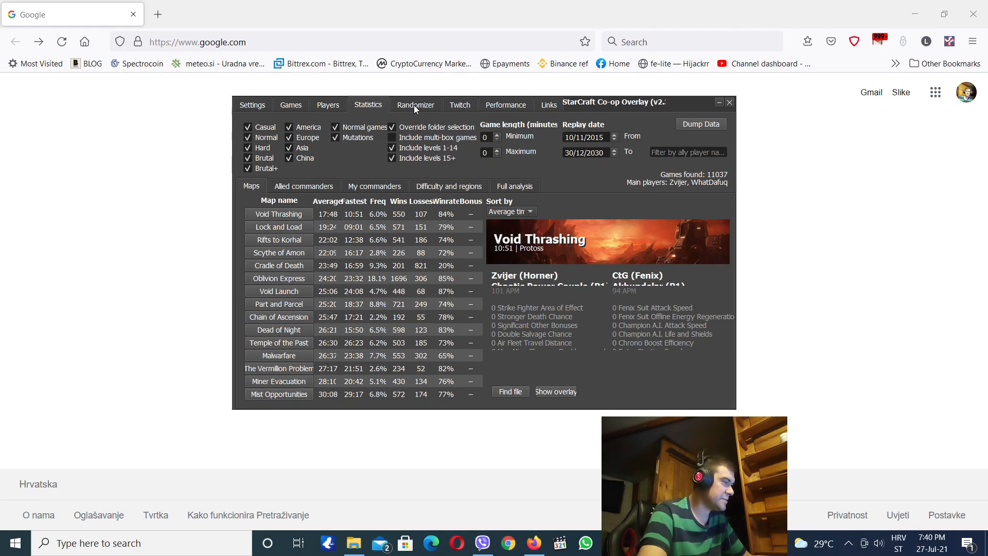
View the commander Randomizer page, then the Twitch bot commands and bank location page.
{"action": "left_click", "coordinate": [416, 104]}
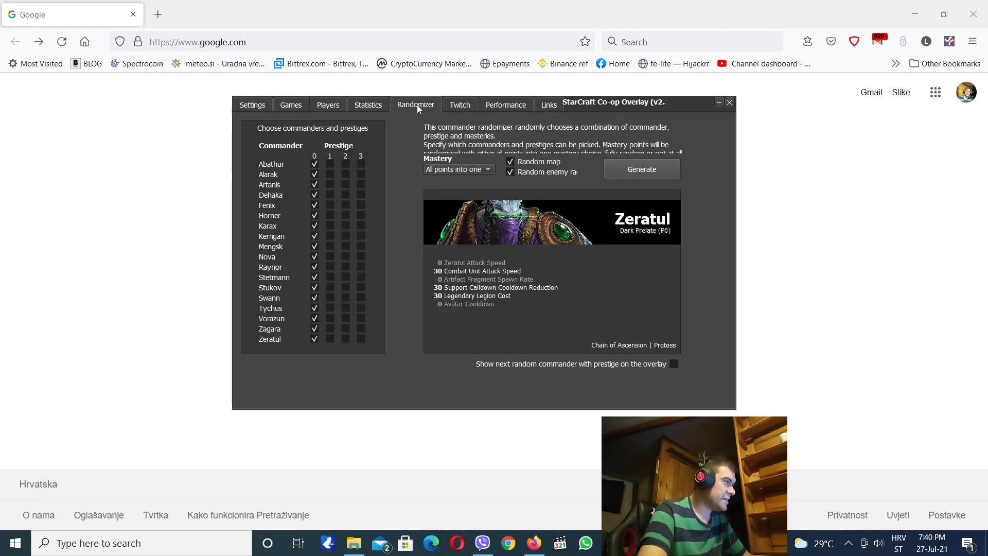
{"action": "mouse_move", "coordinate": [351, 356]}
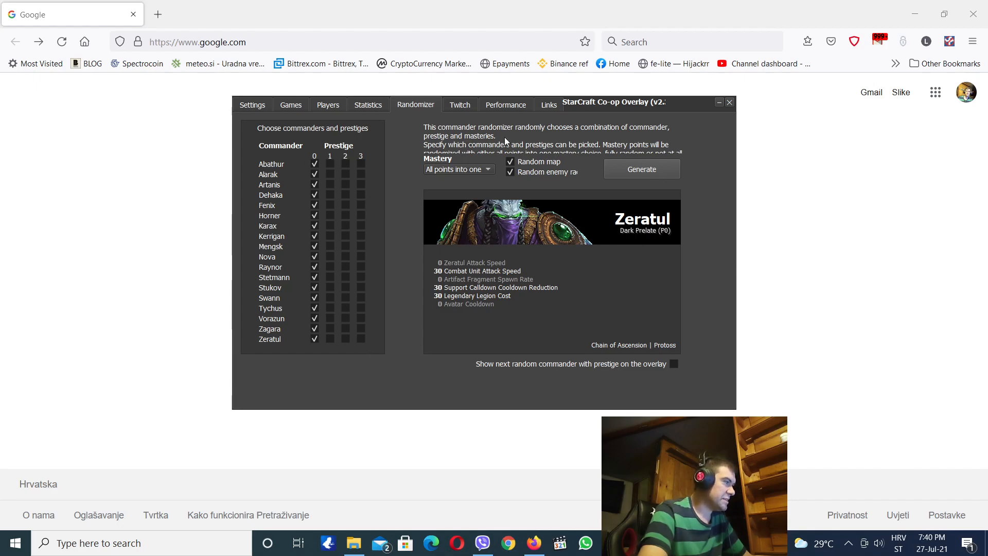
{"action": "mouse_move", "coordinate": [453, 105]}
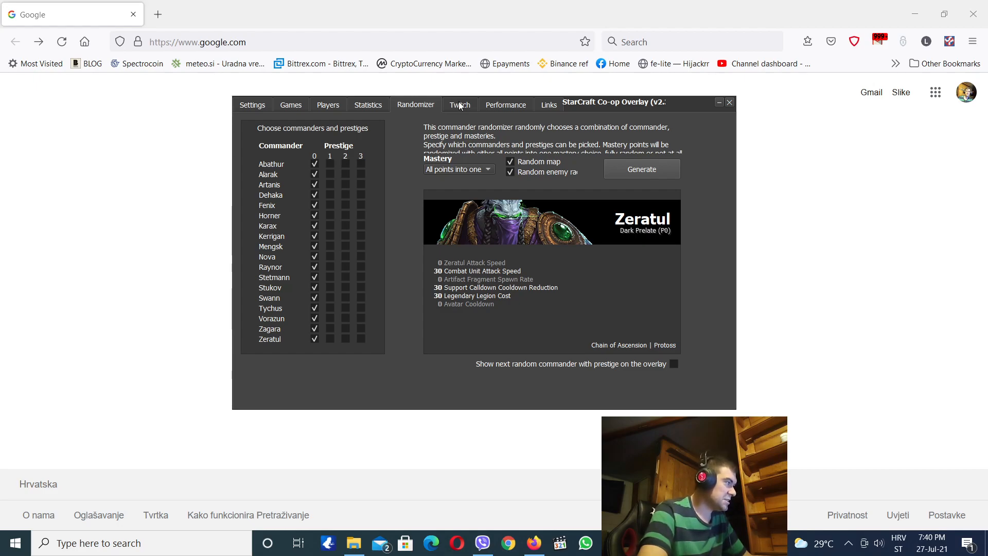
{"action": "left_click", "coordinate": [459, 104]}
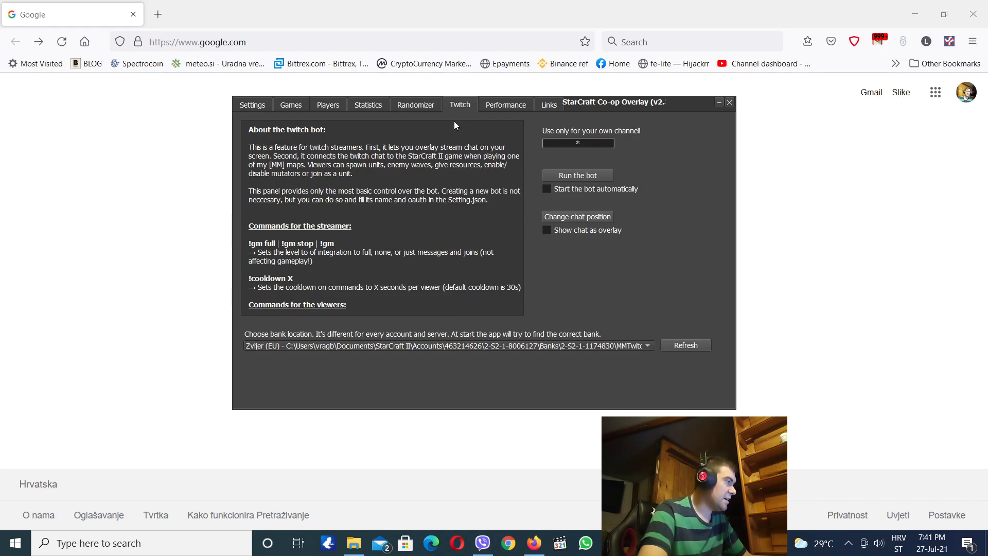
{"action": "mouse_move", "coordinate": [401, 168]}
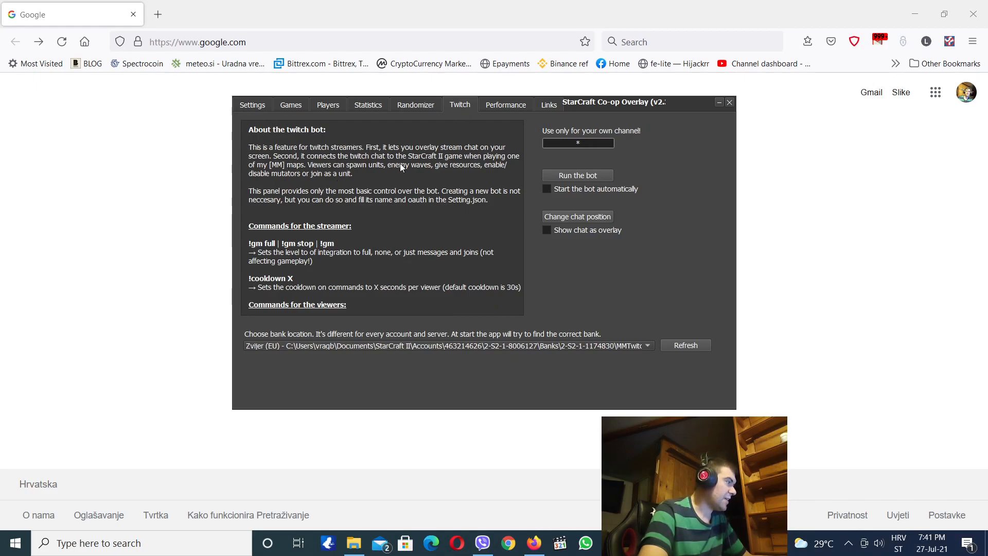
{"action": "mouse_move", "coordinate": [300, 132]}
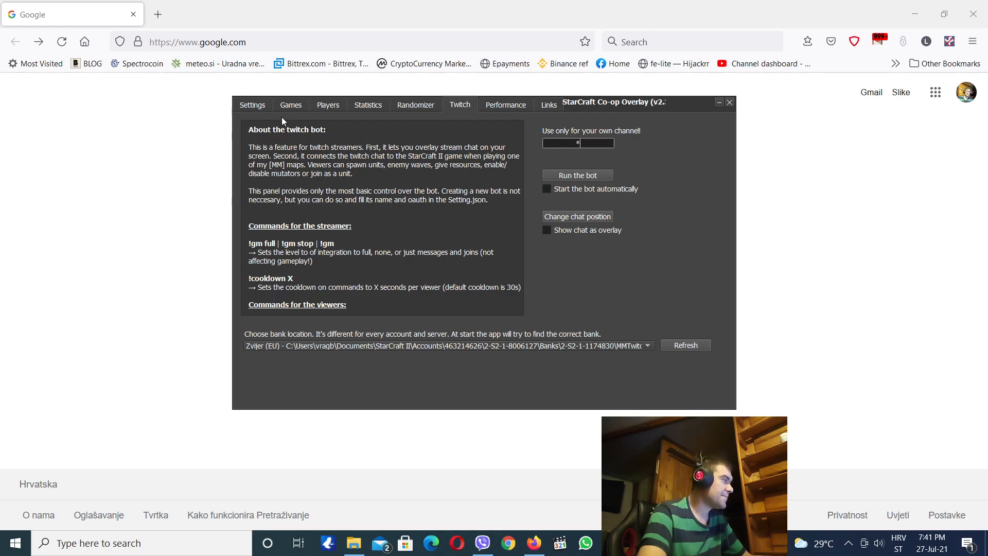
Close the overlay settings window to reveal the Void Thrashing victory stats overlay.
{"action": "left_click", "coordinate": [252, 104]}
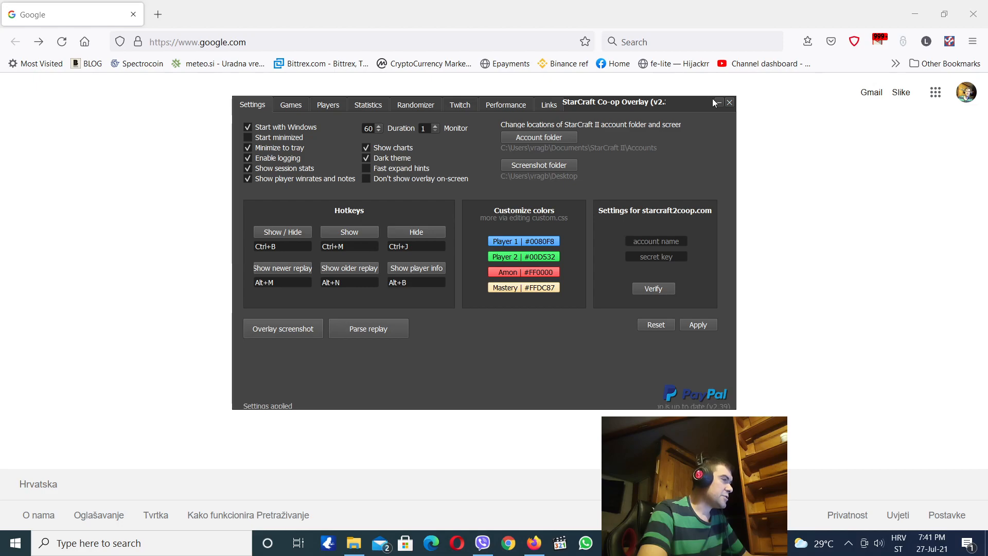
{"action": "left_click", "coordinate": [730, 102]}
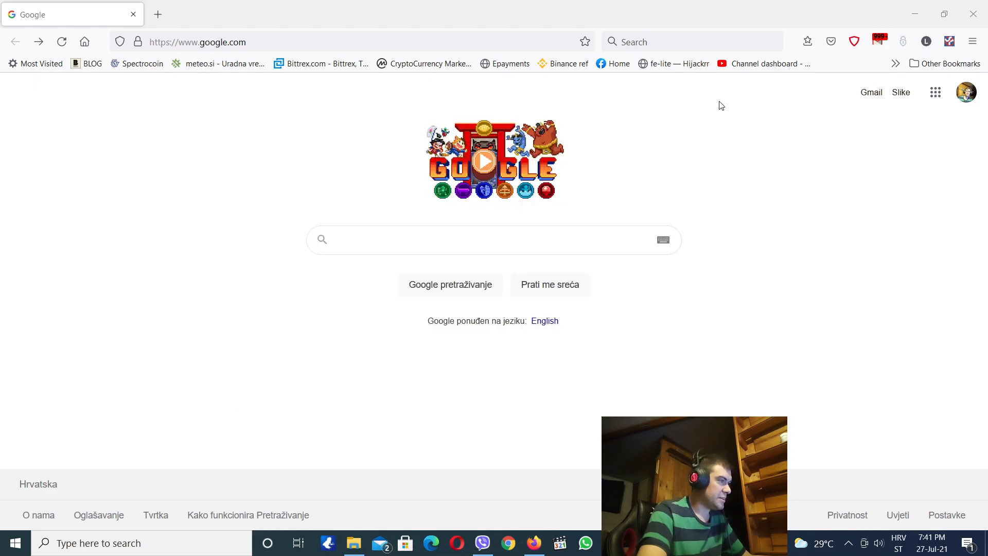
{"action": "mouse_move", "coordinate": [786, 284]}
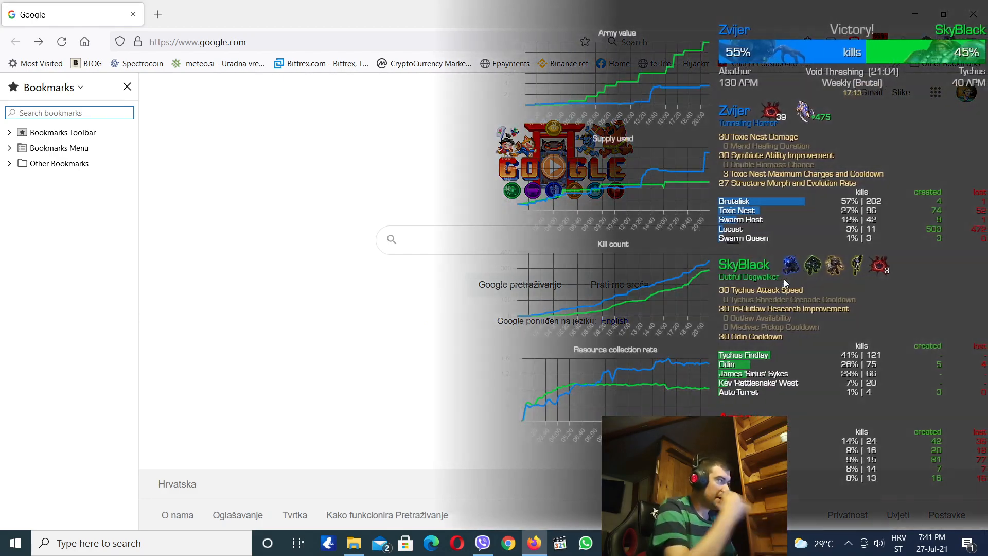
{"action": "left_click", "coordinate": [126, 87]}
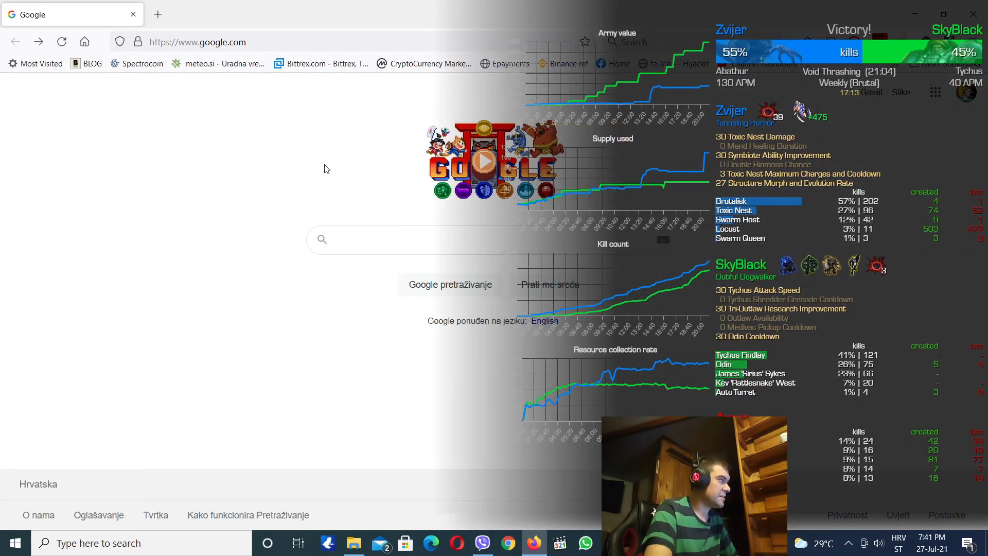
{"action": "mouse_move", "coordinate": [817, 158]}
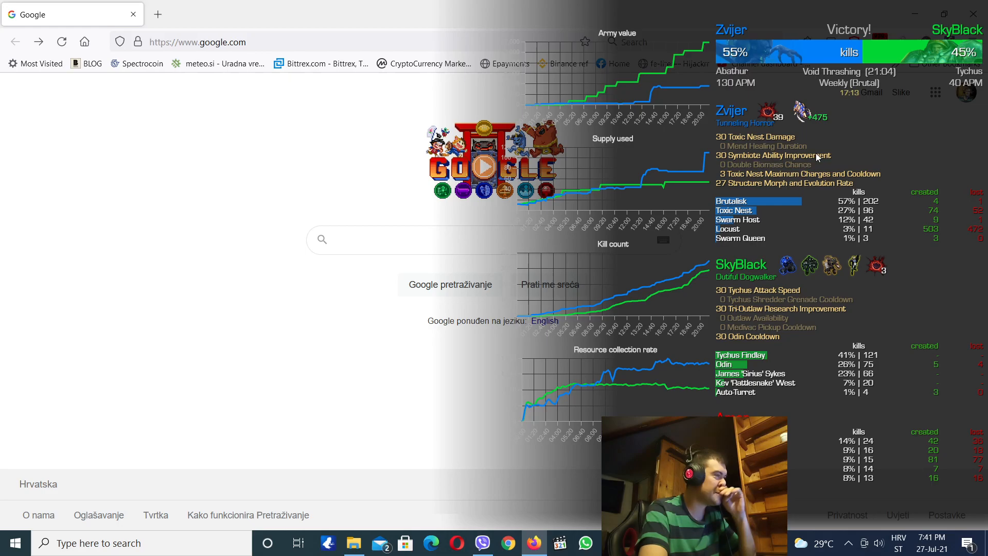
{"action": "mouse_move", "coordinate": [840, 128]}
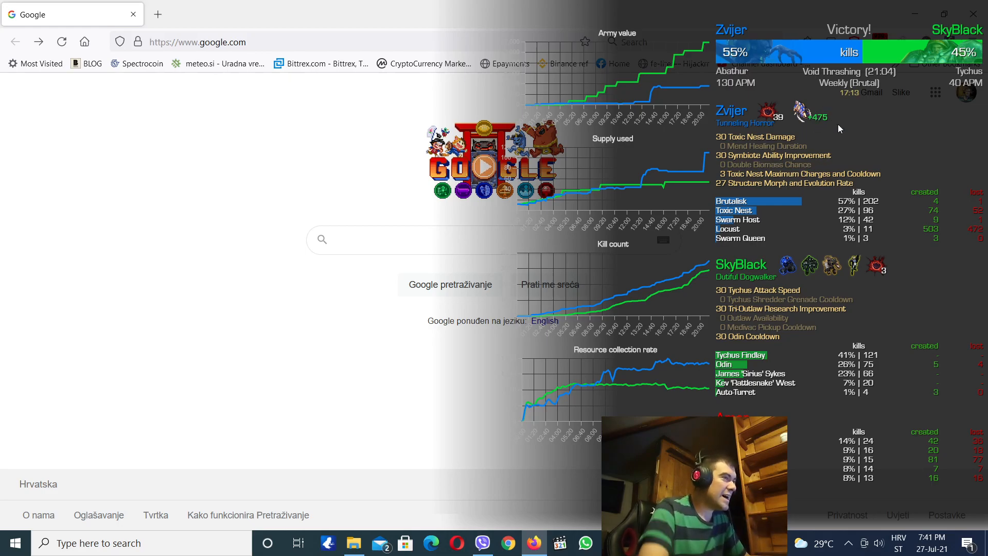
{"action": "mouse_move", "coordinate": [846, 127]}
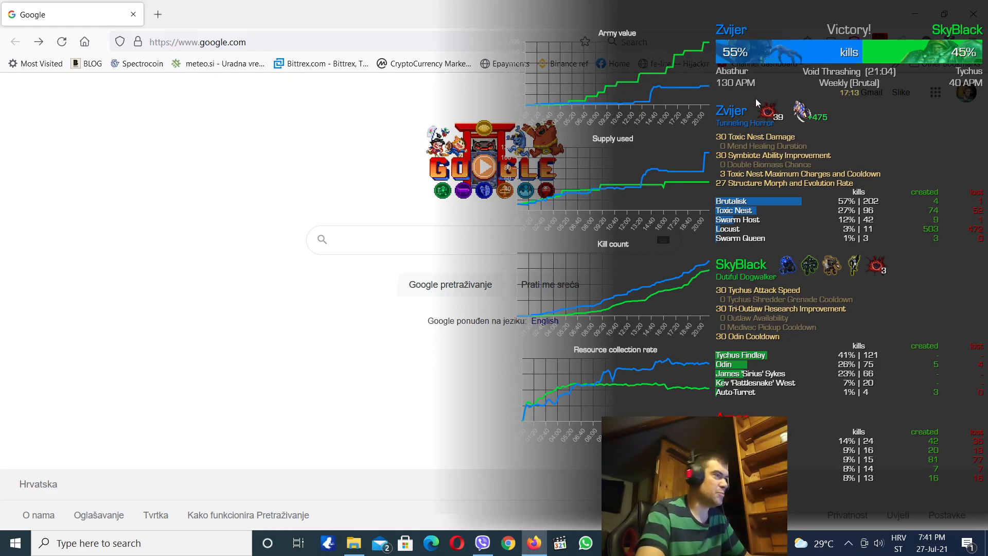
{"action": "mouse_move", "coordinate": [851, 143]}
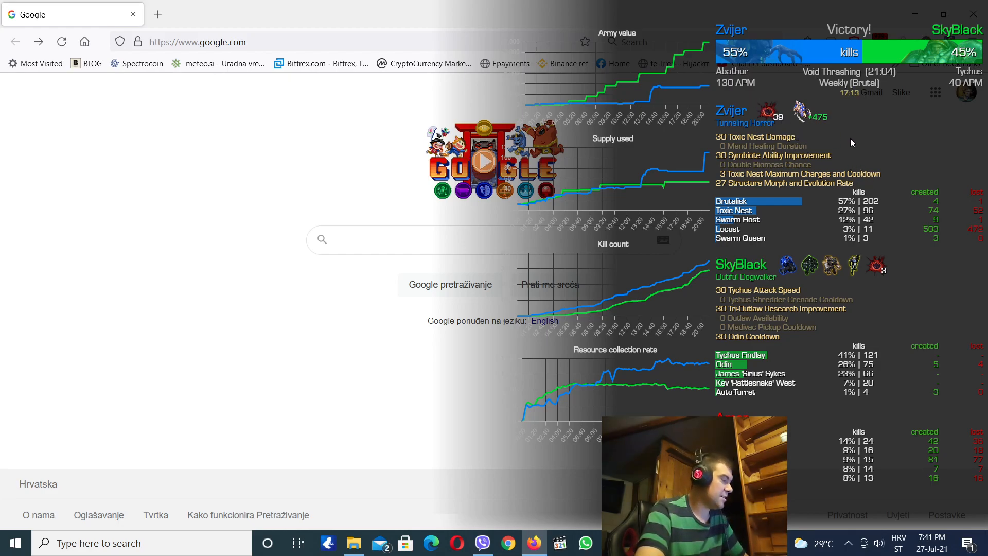
{"action": "mouse_move", "coordinate": [829, 115]}
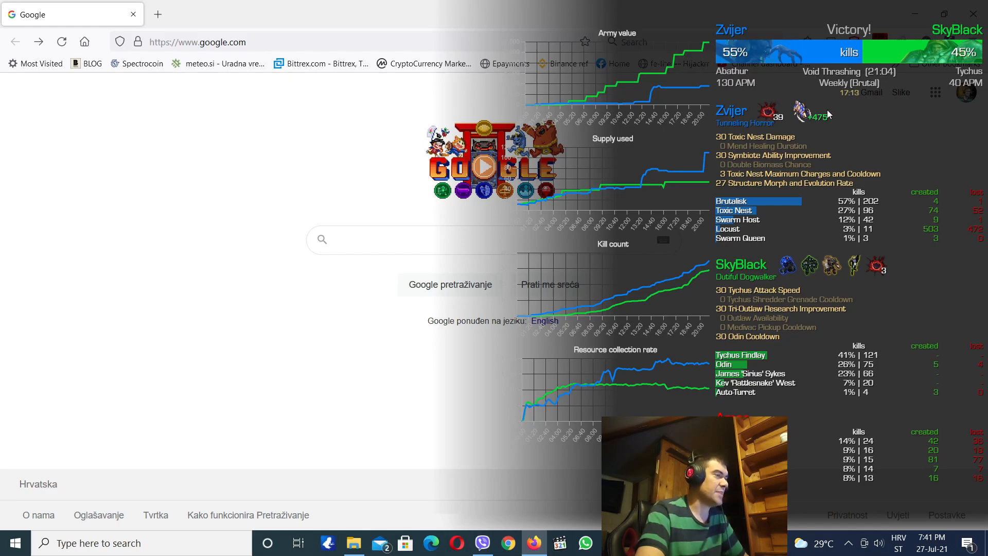
{"action": "mouse_move", "coordinate": [857, 80]}
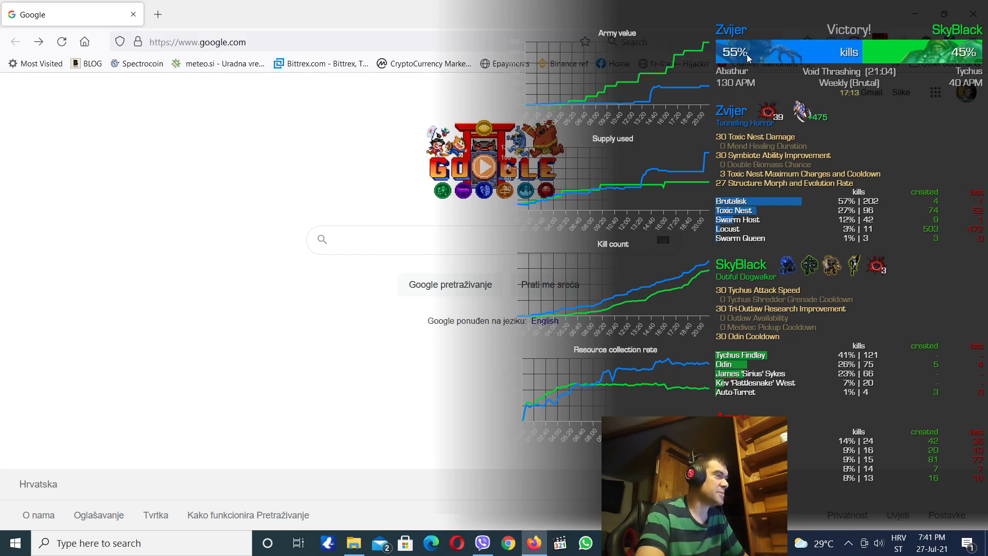
{"action": "mouse_move", "coordinate": [964, 62]}
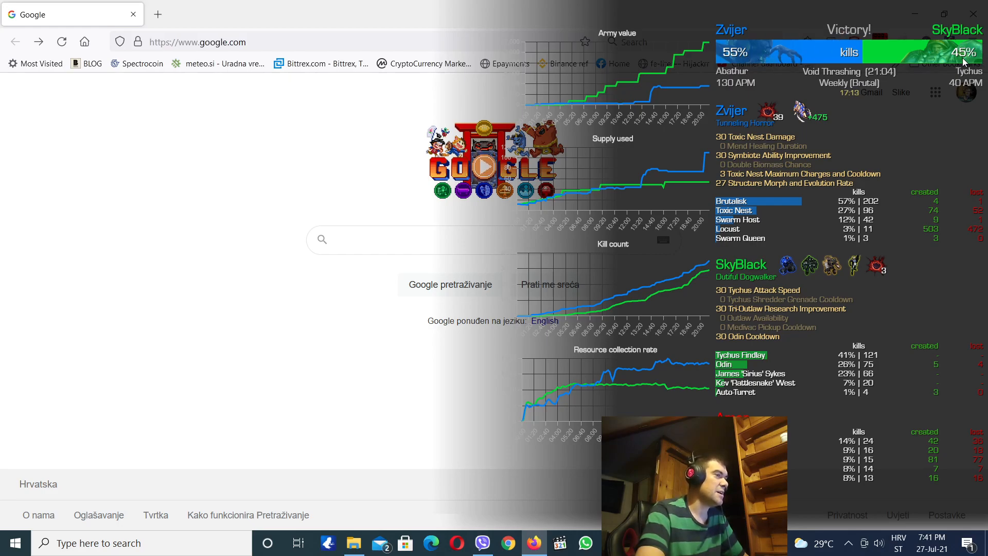
{"action": "mouse_move", "coordinate": [963, 58]}
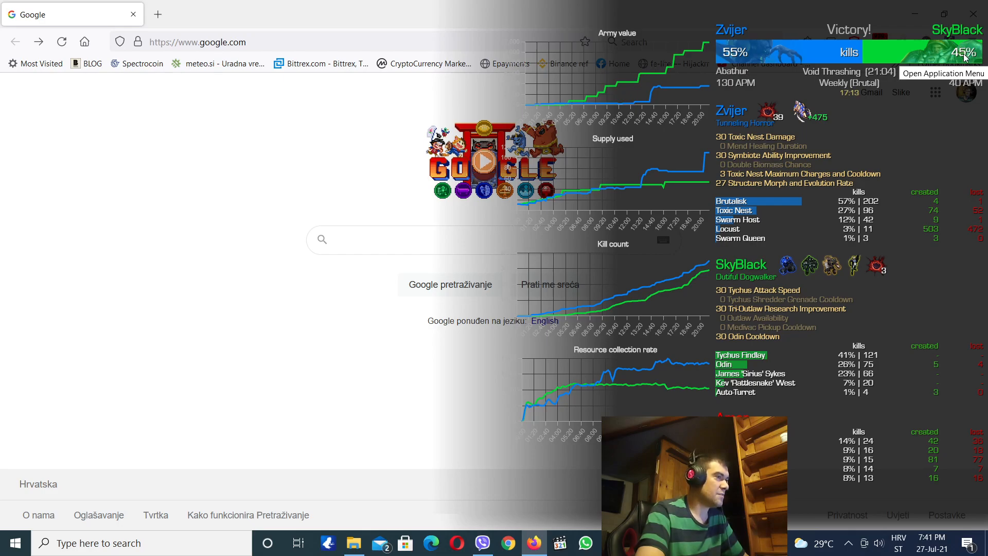
{"action": "mouse_move", "coordinate": [908, 90]}
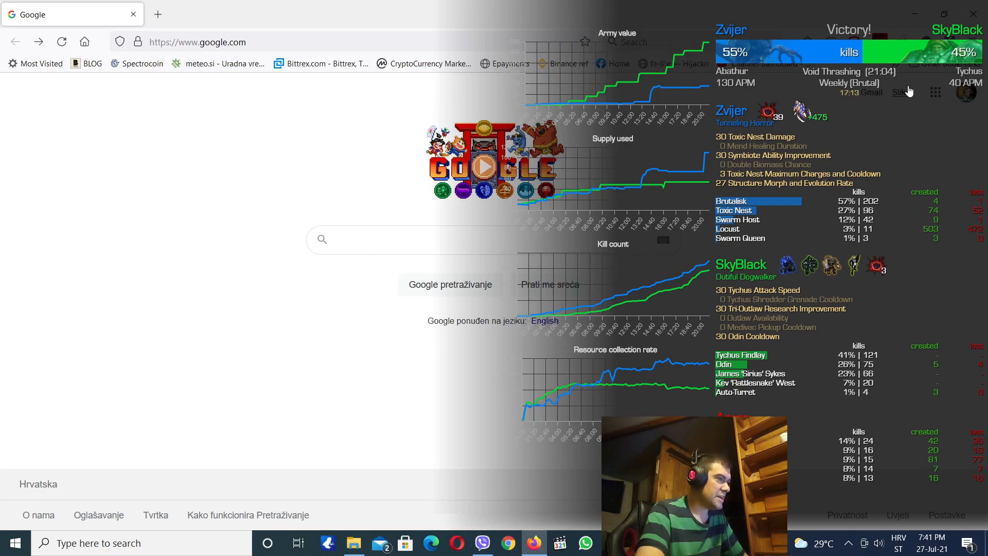
{"action": "mouse_move", "coordinate": [936, 101]}
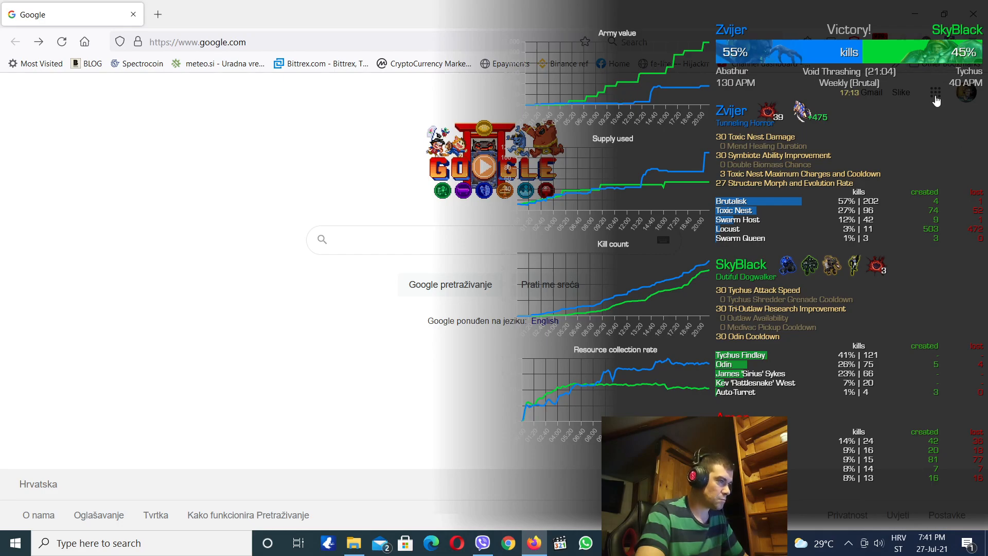
{"action": "mouse_move", "coordinate": [744, 261]}
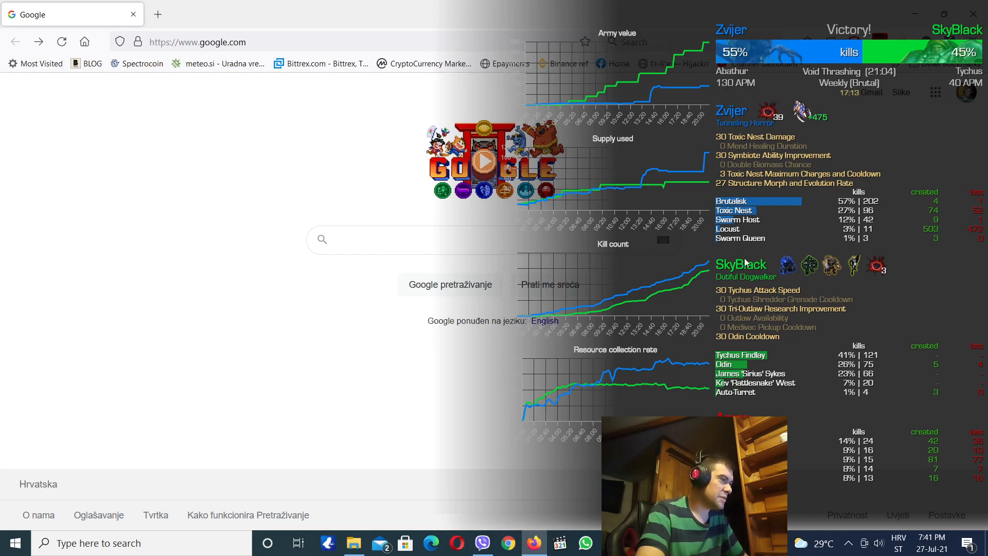
{"action": "mouse_move", "coordinate": [705, 250]}
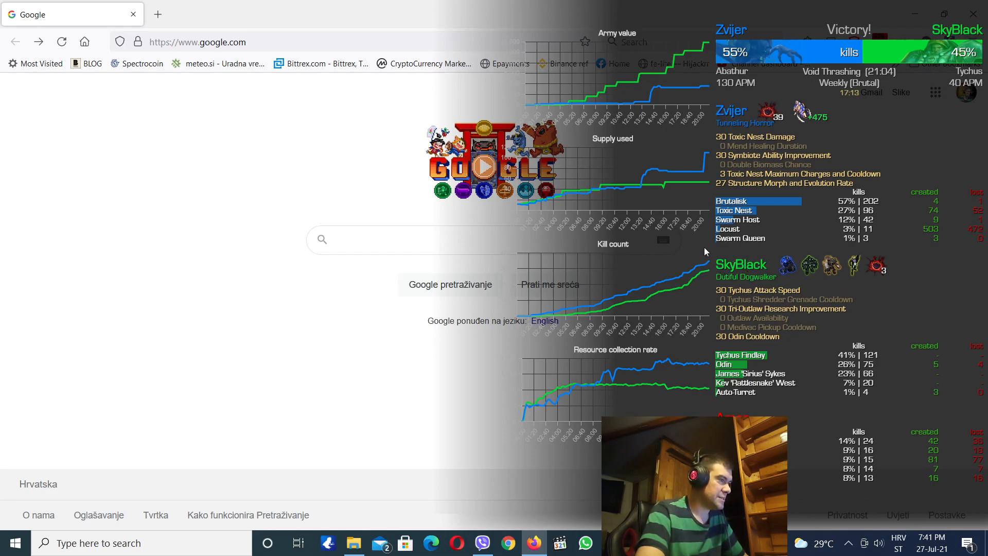
{"action": "mouse_move", "coordinate": [808, 408]}
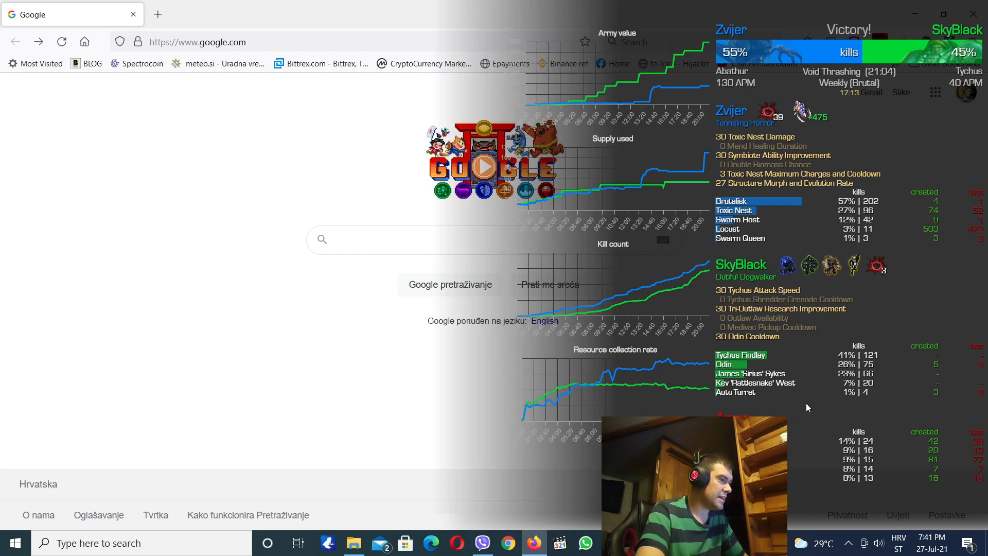
{"action": "mouse_move", "coordinate": [792, 434]}
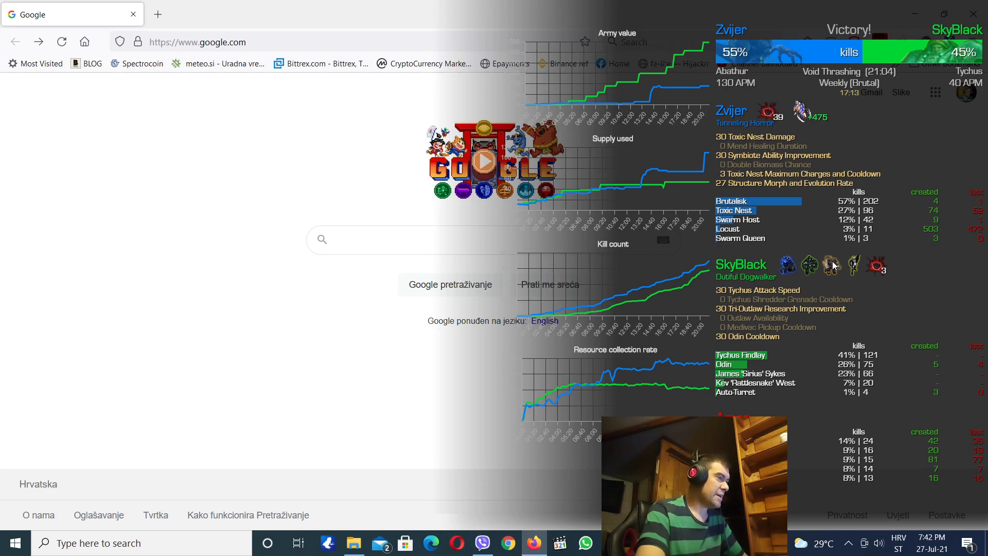
{"action": "mouse_move", "coordinate": [722, 129]}
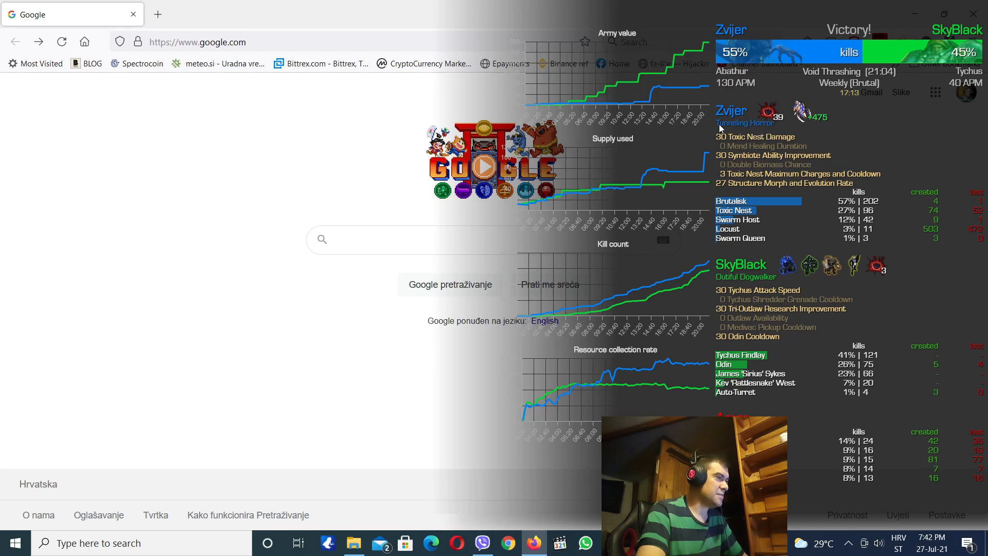
{"action": "mouse_move", "coordinate": [759, 283]}
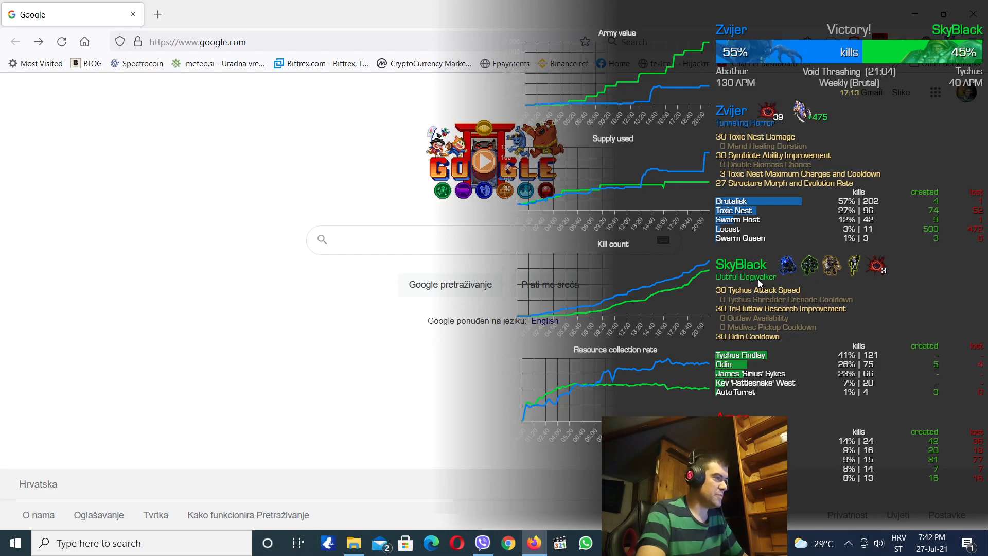
{"action": "mouse_move", "coordinate": [735, 279]}
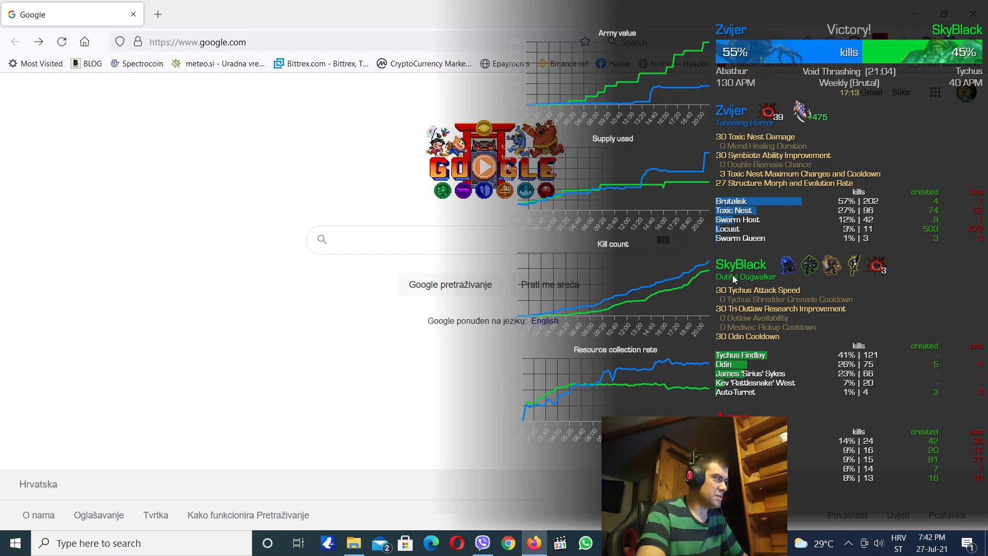
{"action": "mouse_move", "coordinate": [784, 284]}
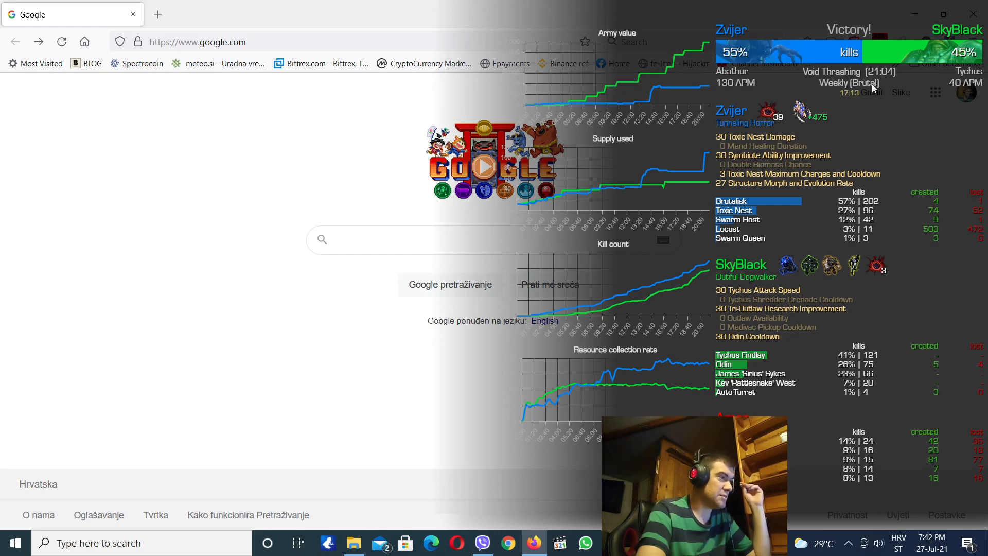
{"action": "mouse_move", "coordinate": [842, 102]}
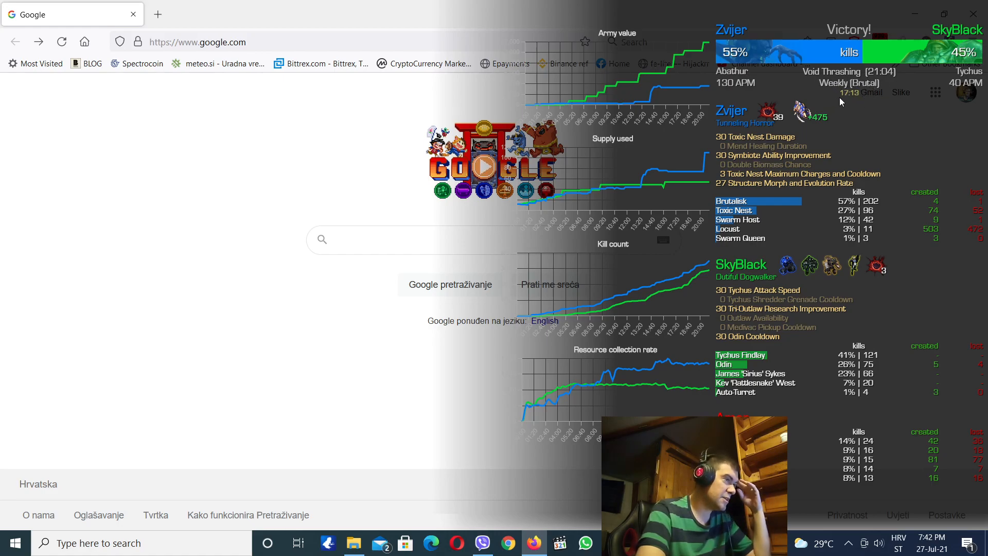
{"action": "mouse_move", "coordinate": [849, 99]}
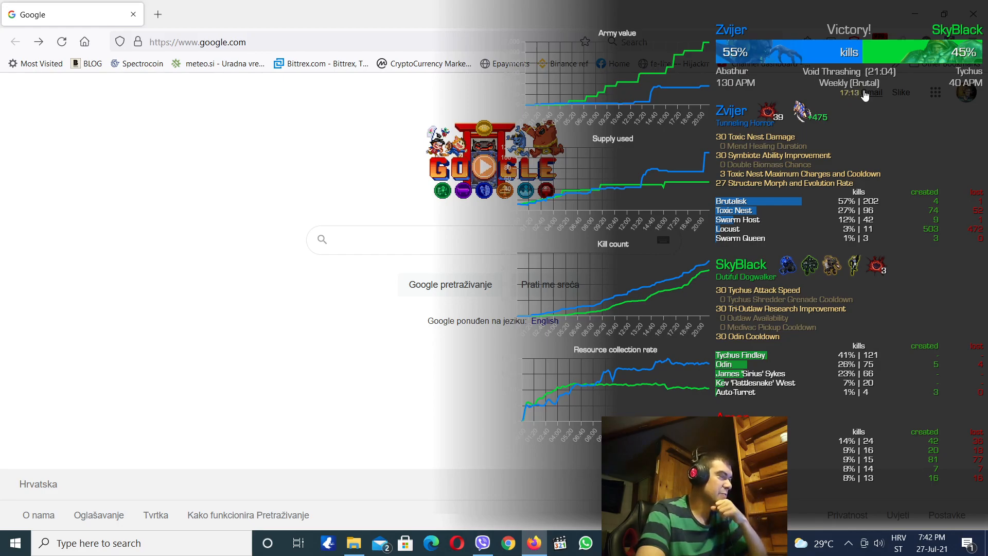
{"action": "mouse_move", "coordinate": [854, 96]}
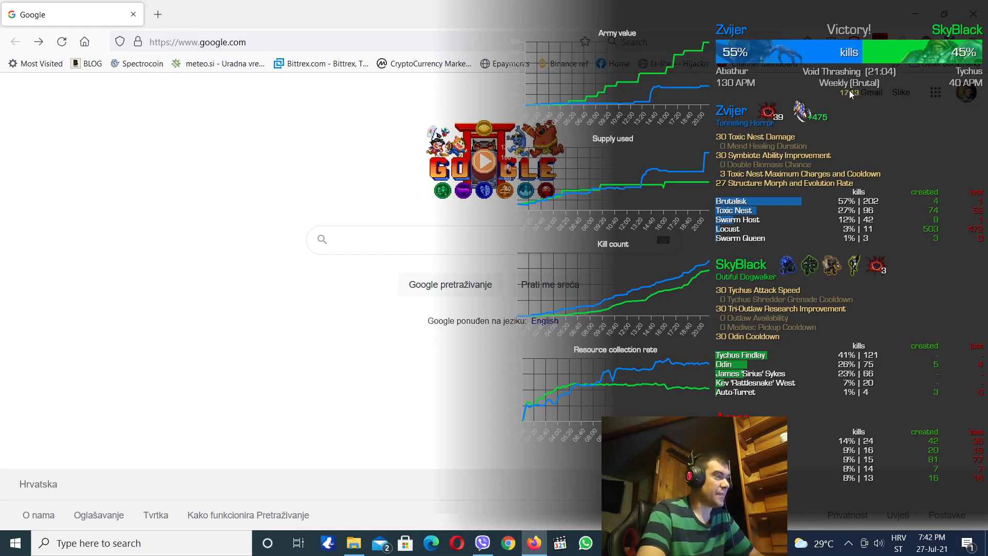
{"action": "mouse_move", "coordinate": [837, 103]}
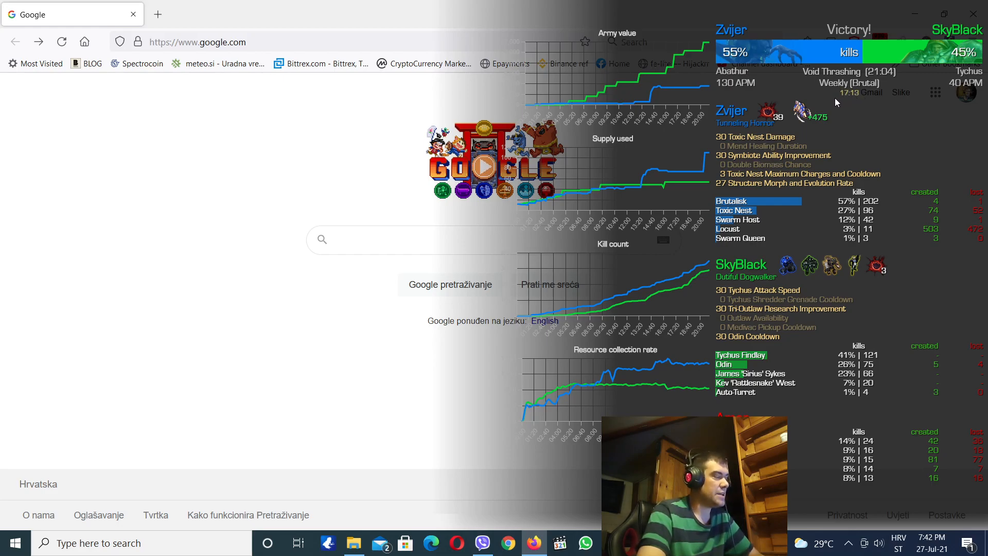
{"action": "mouse_move", "coordinate": [861, 99]}
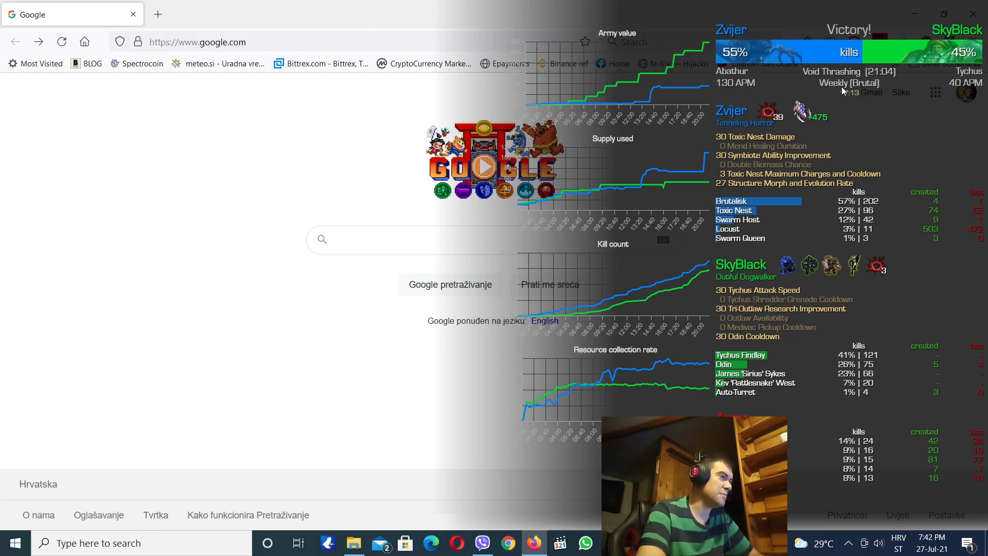
{"action": "mouse_move", "coordinate": [856, 124]}
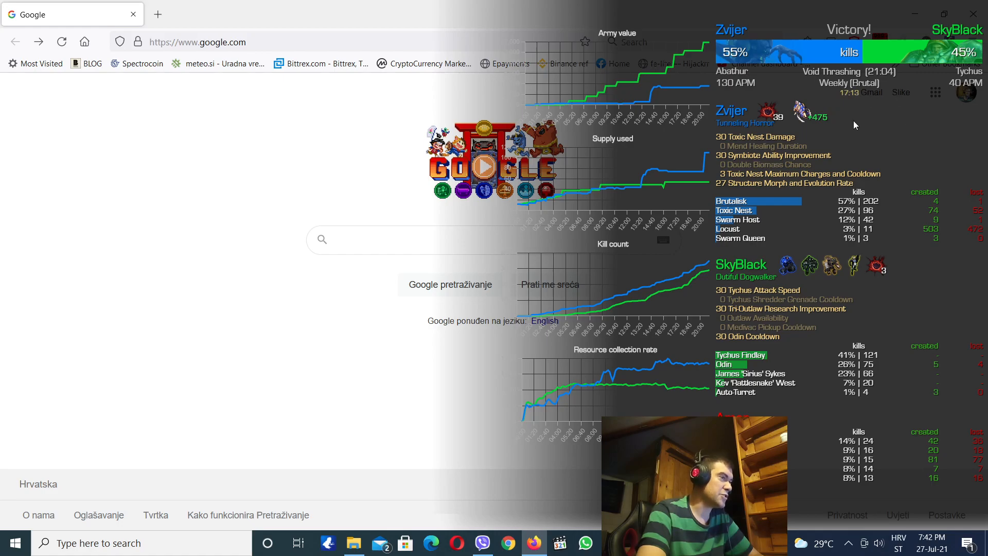
{"action": "mouse_move", "coordinate": [805, 109]}
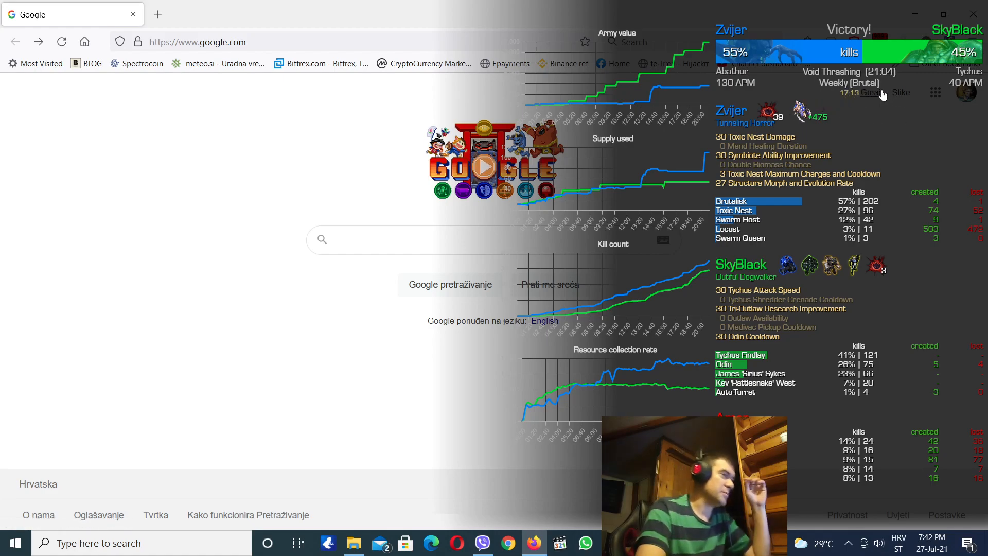
{"action": "mouse_move", "coordinate": [795, 154]}
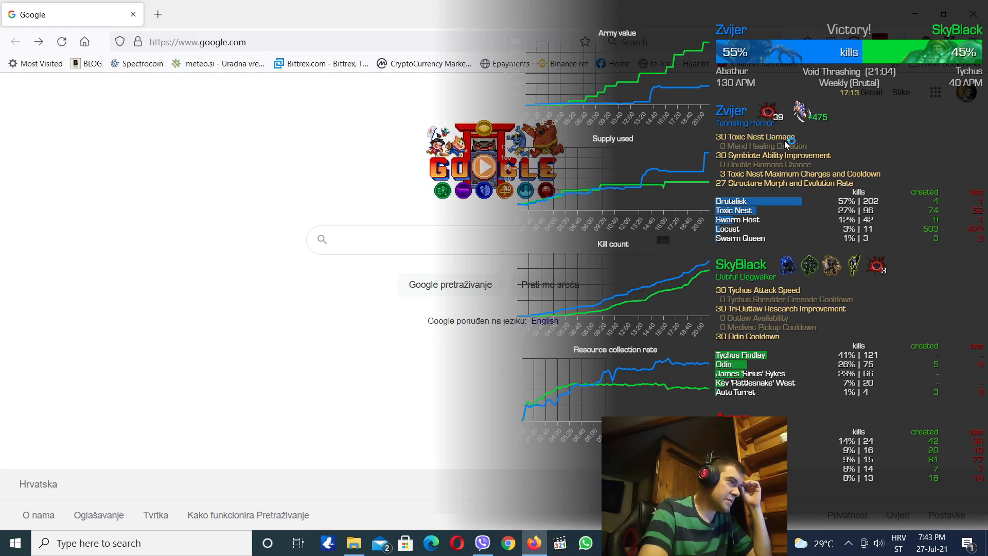
{"action": "mouse_move", "coordinate": [841, 318]}
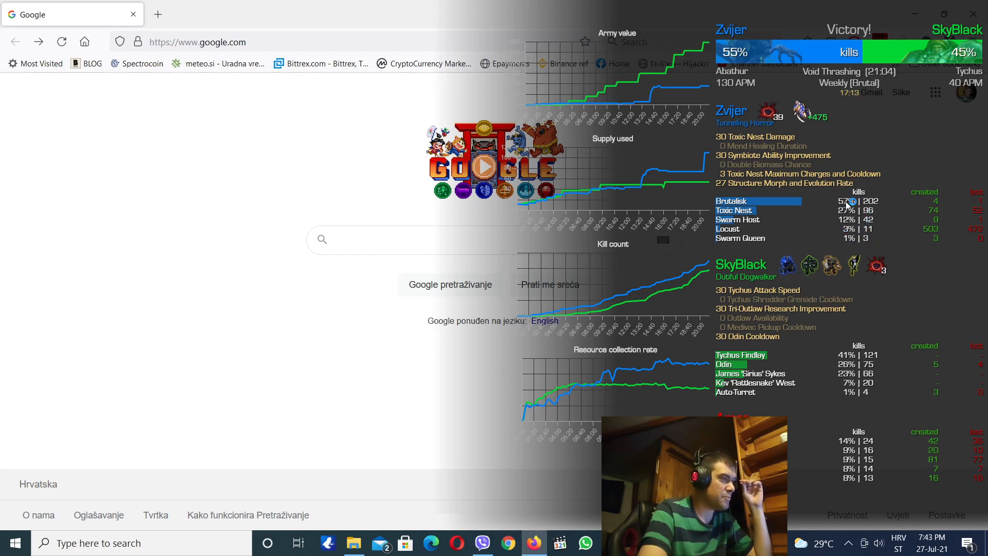
{"action": "mouse_move", "coordinate": [893, 219]}
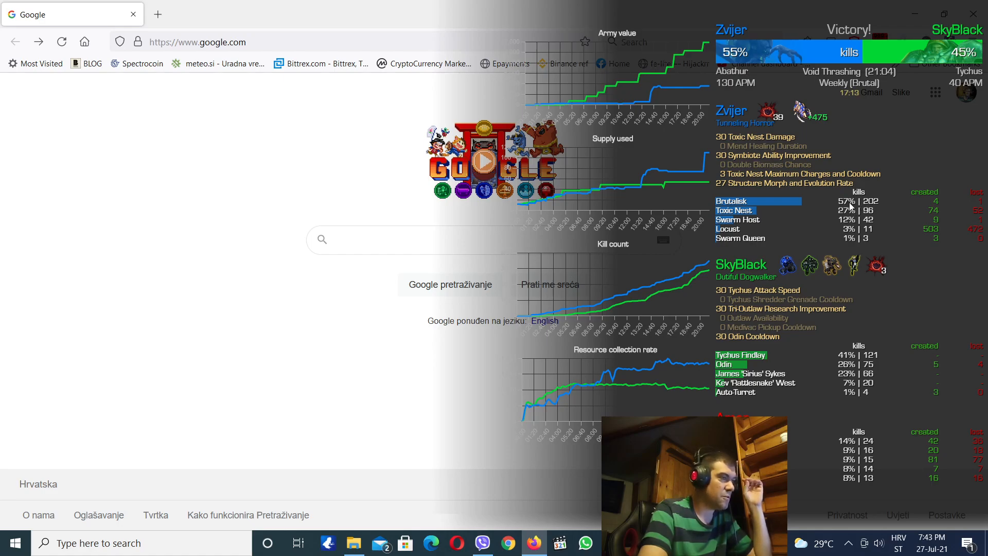
{"action": "mouse_move", "coordinate": [949, 213]}
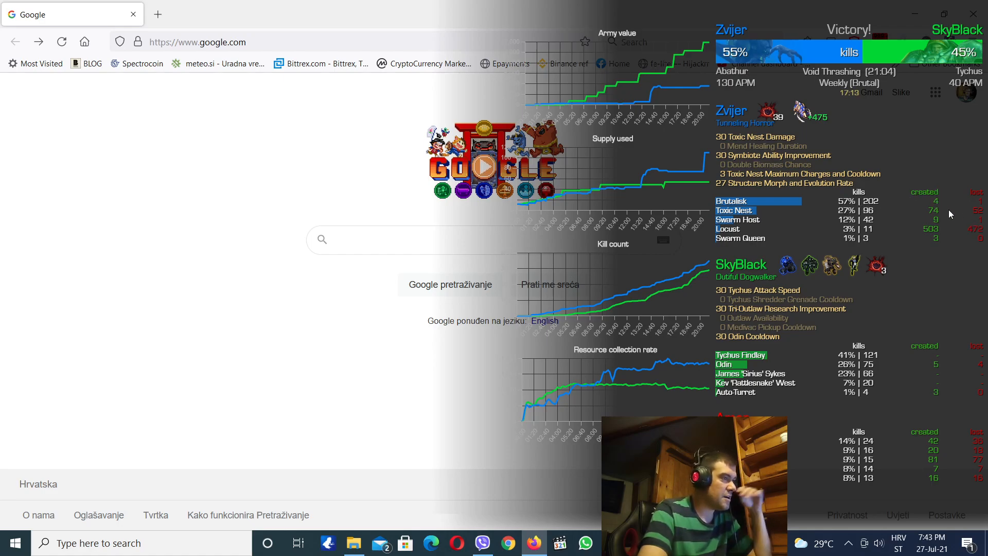
{"action": "mouse_move", "coordinate": [767, 211]}
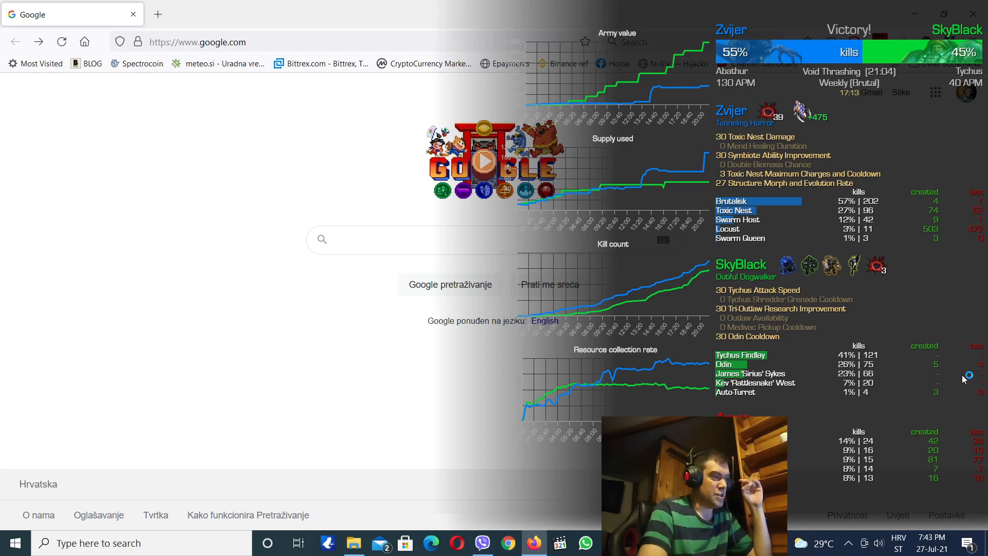
{"action": "mouse_move", "coordinate": [854, 268]}
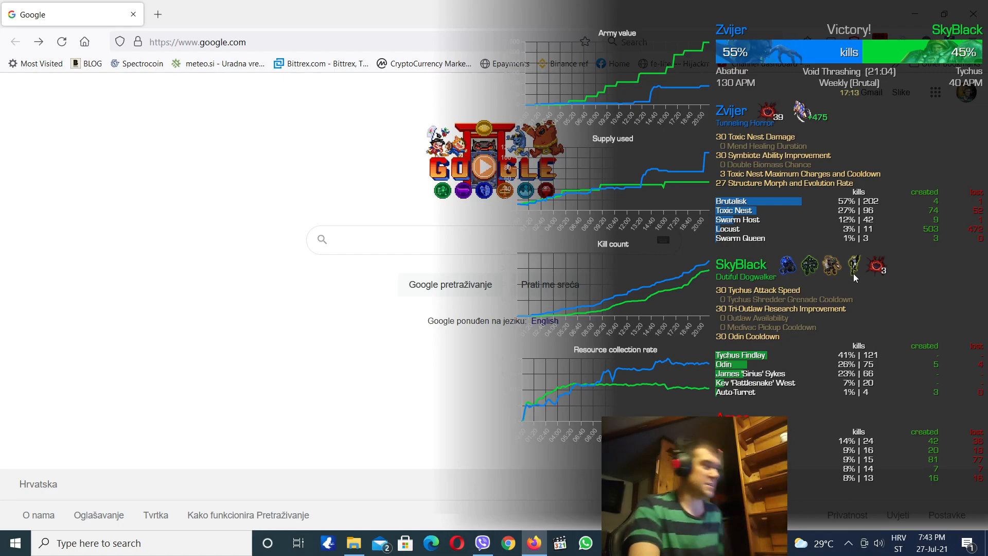
{"action": "mouse_move", "coordinate": [861, 258]}
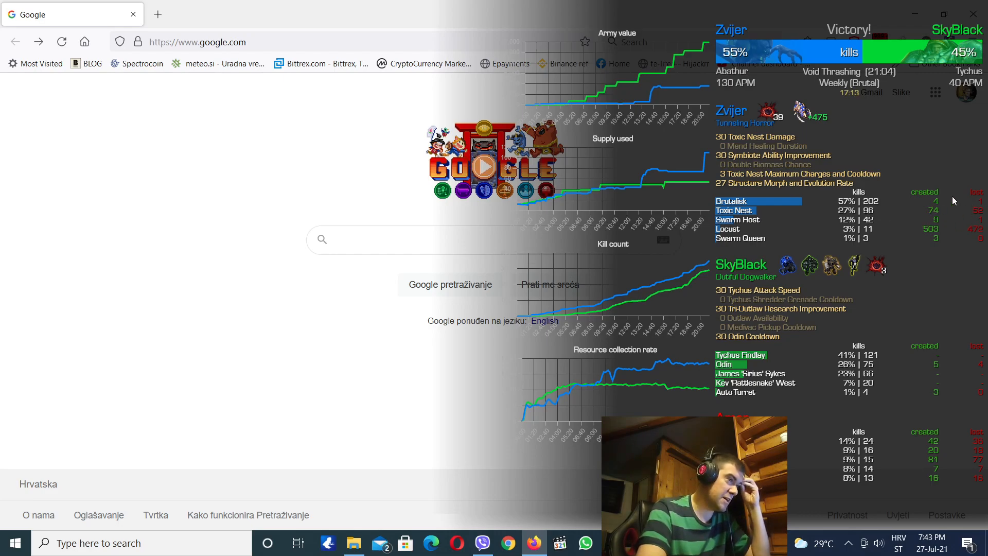
{"action": "mouse_move", "coordinate": [778, 87]}
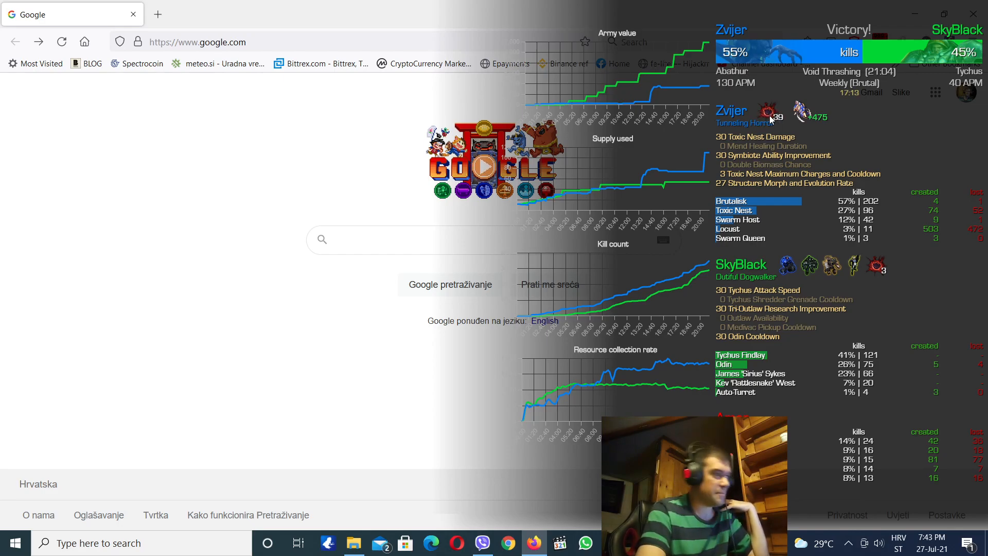
{"action": "mouse_move", "coordinate": [875, 265]}
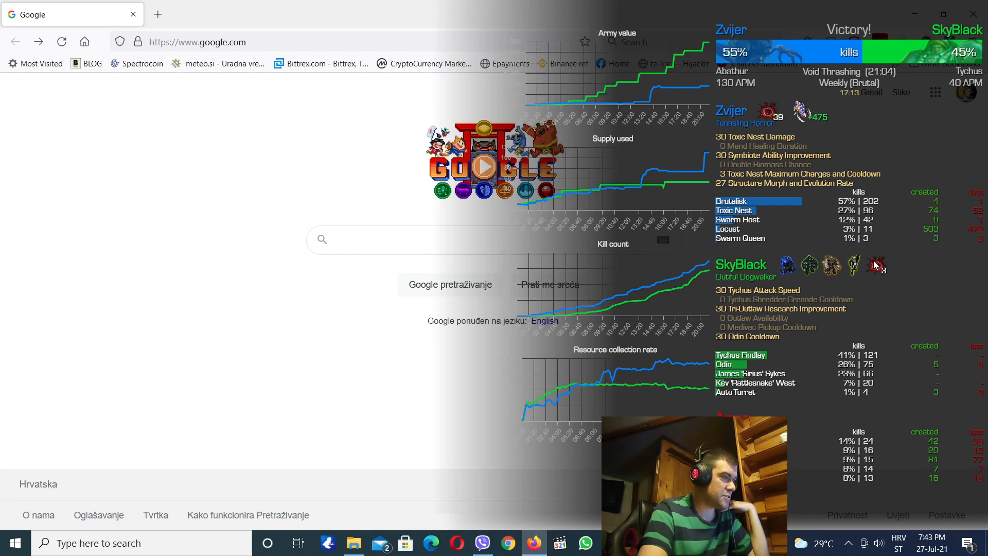
{"action": "mouse_move", "coordinate": [873, 279]}
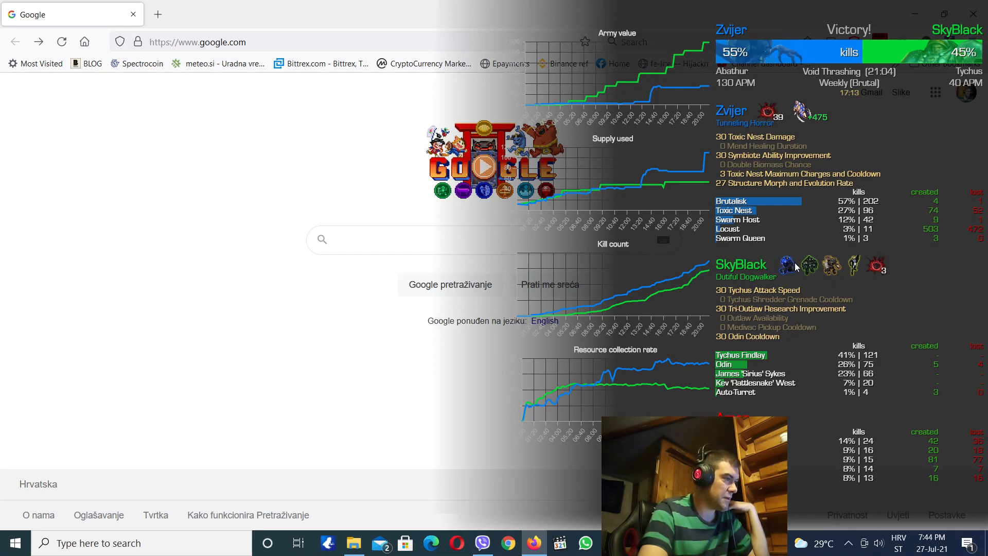
{"action": "mouse_move", "coordinate": [822, 280]}
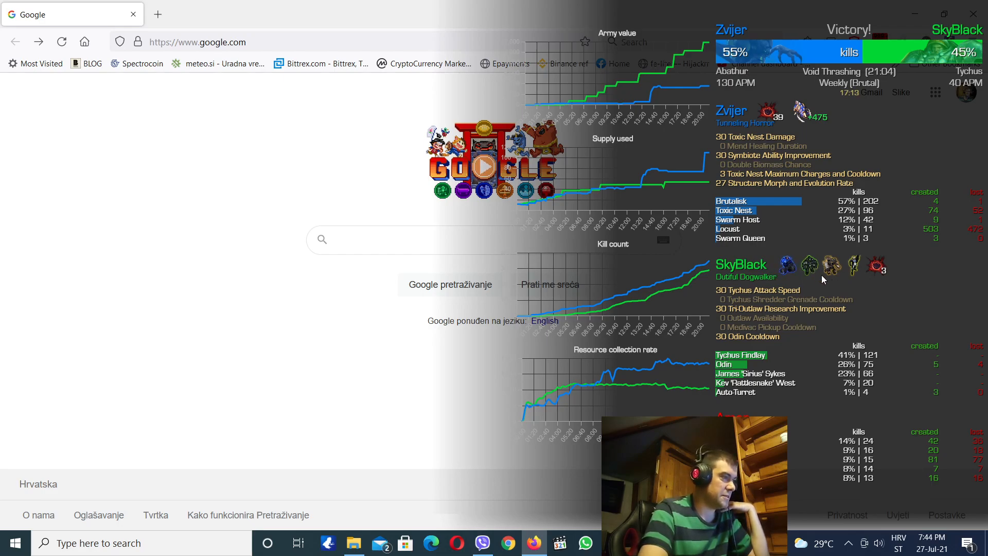
{"action": "mouse_move", "coordinate": [856, 275]}
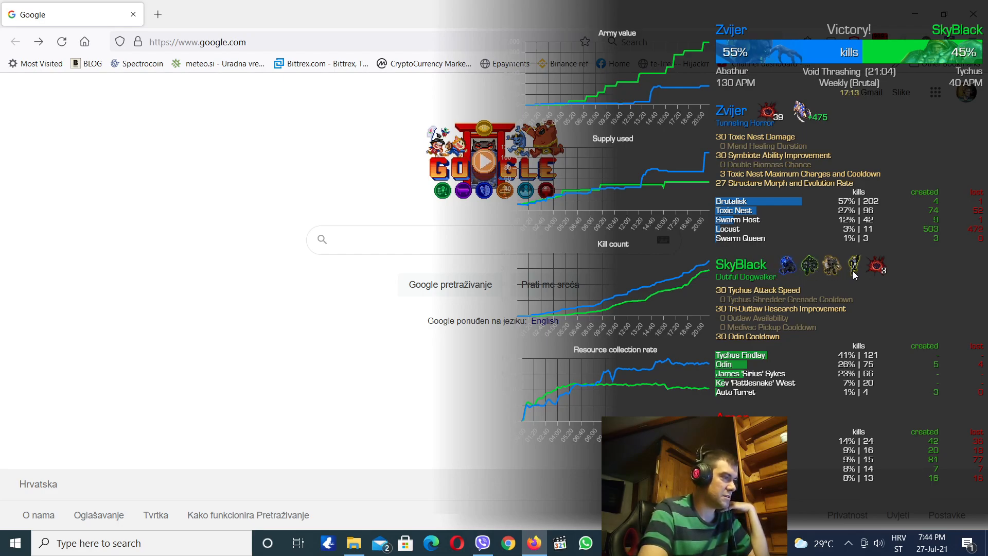
{"action": "mouse_move", "coordinate": [939, 113]}
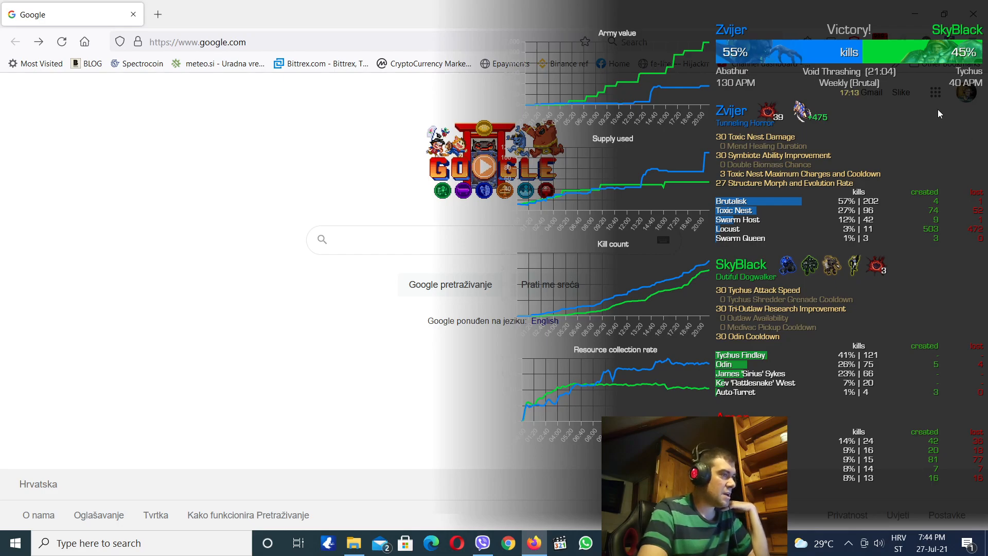
{"action": "mouse_move", "coordinate": [945, 140]}
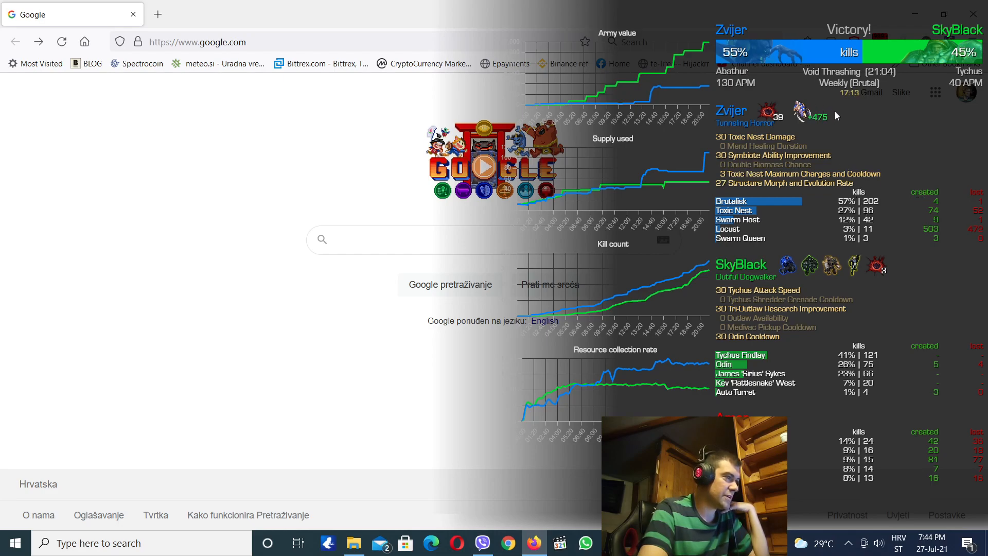
{"action": "mouse_move", "coordinate": [828, 119]}
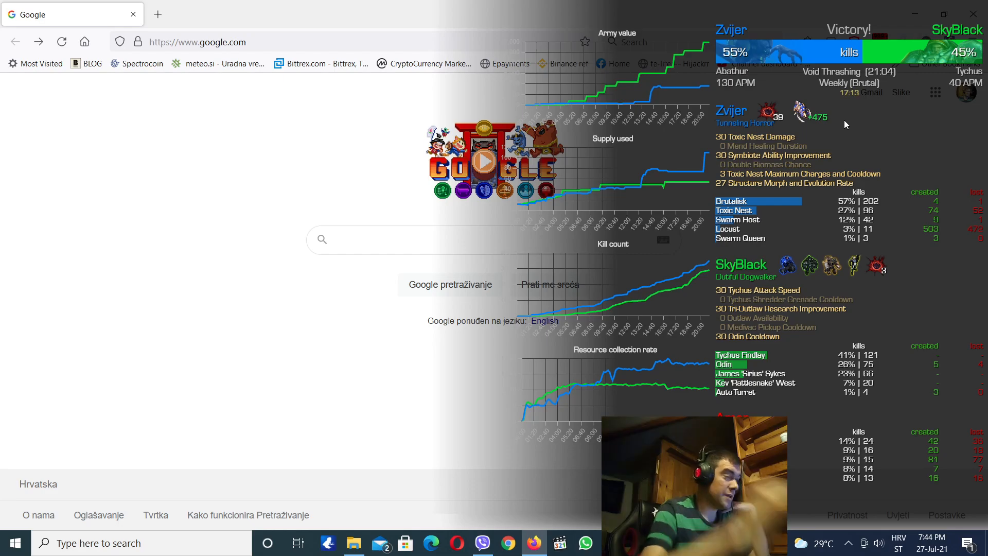
{"action": "mouse_move", "coordinate": [815, 110]}
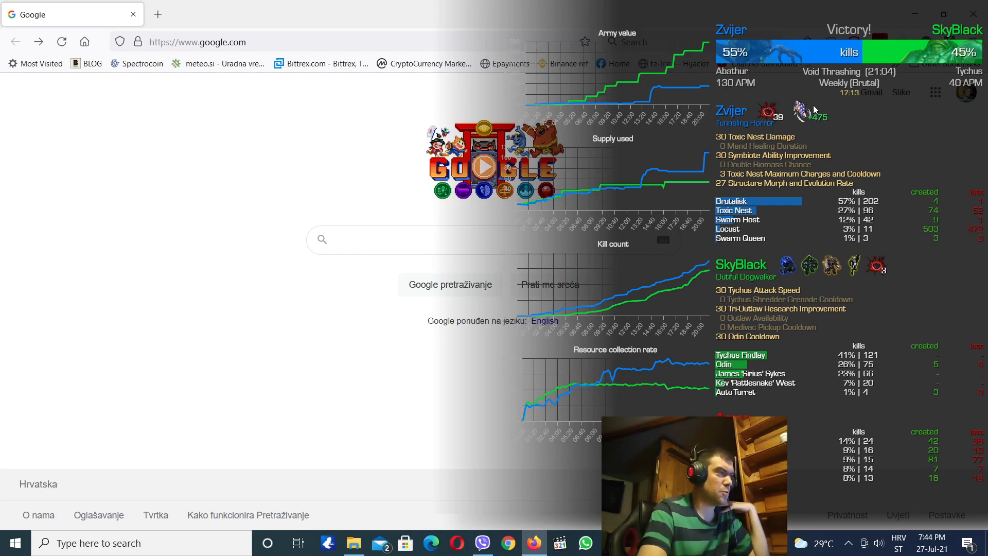
{"action": "mouse_move", "coordinate": [733, 227]}
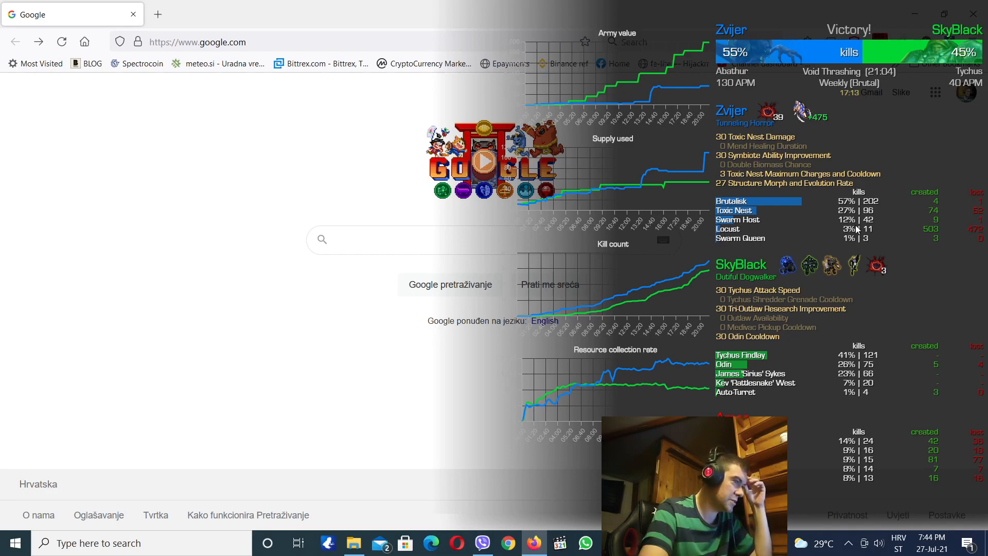
{"action": "mouse_move", "coordinate": [971, 227]}
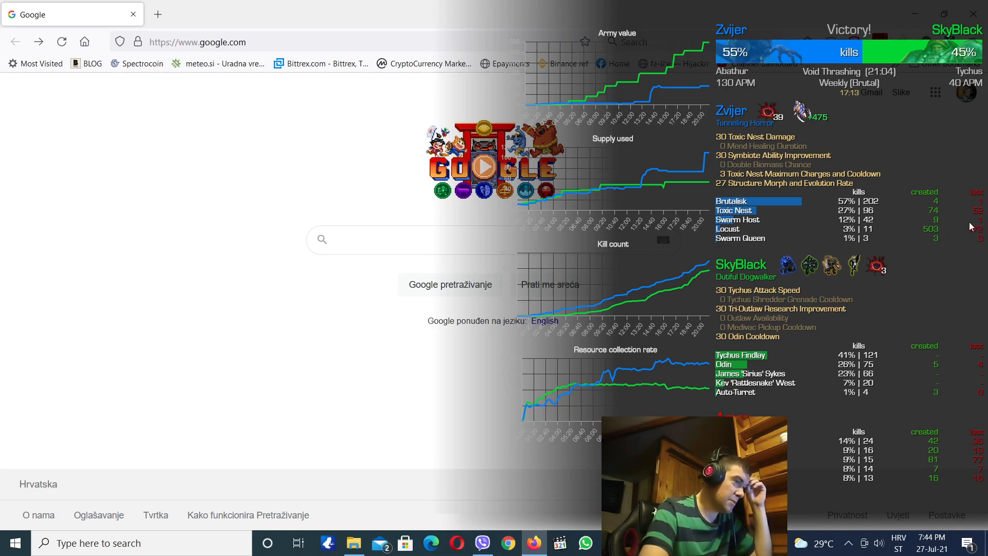
{"action": "mouse_move", "coordinate": [622, 203]}
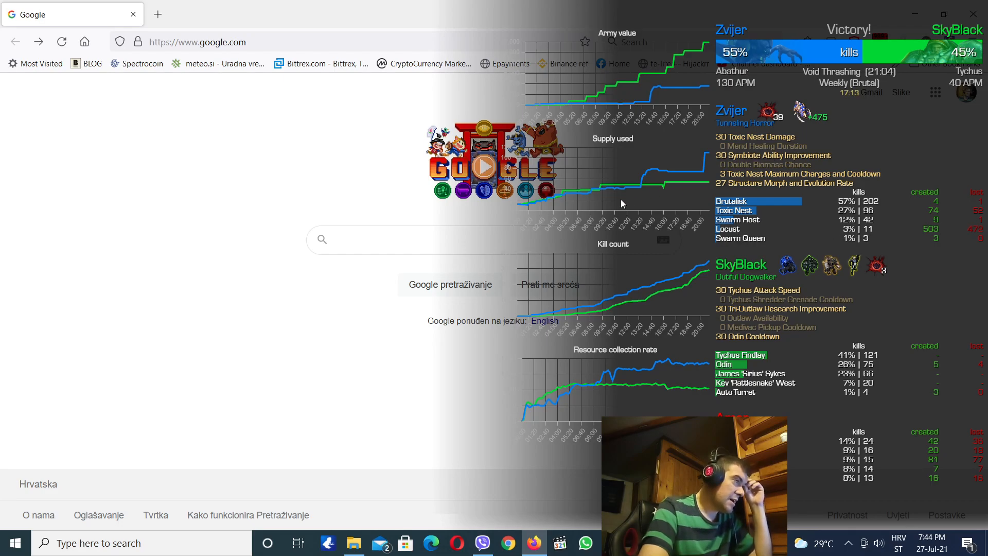
{"action": "mouse_move", "coordinate": [618, 208]}
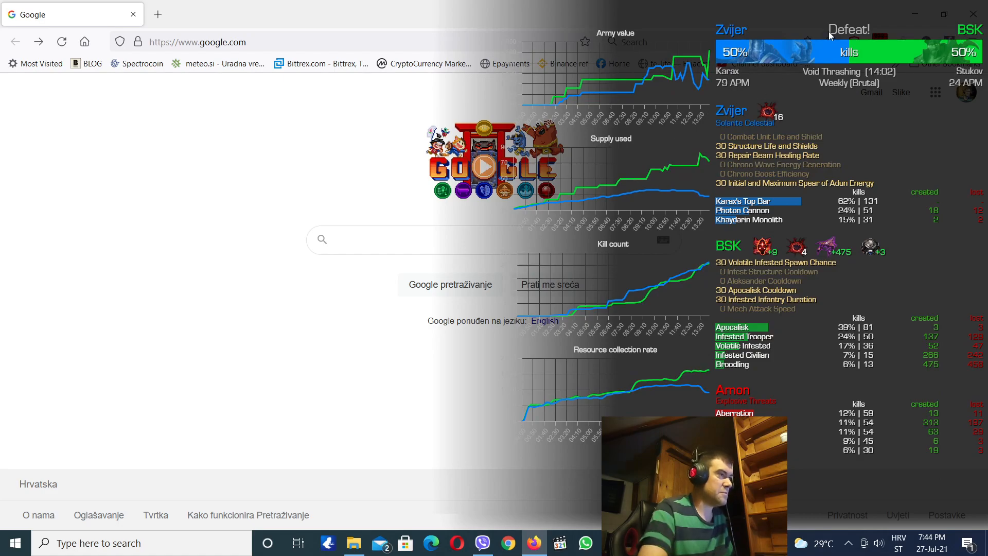
{"action": "mouse_move", "coordinate": [866, 128]}
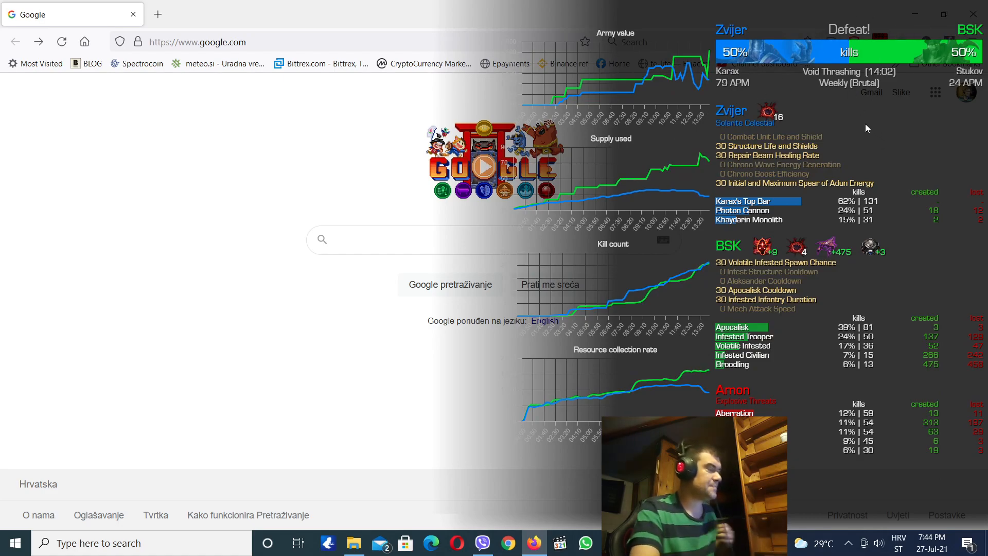
{"action": "mouse_move", "coordinate": [747, 80]}
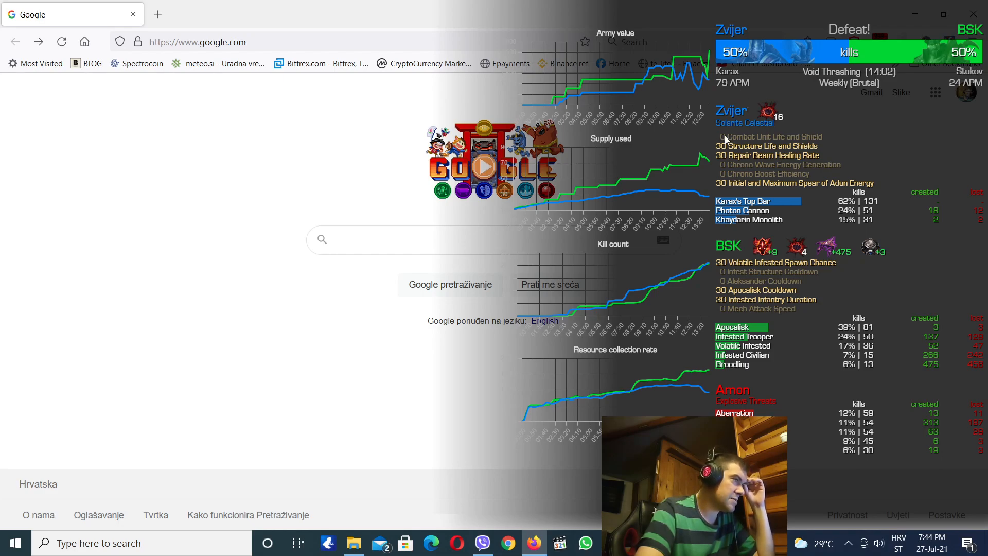
{"action": "mouse_move", "coordinate": [756, 121]}
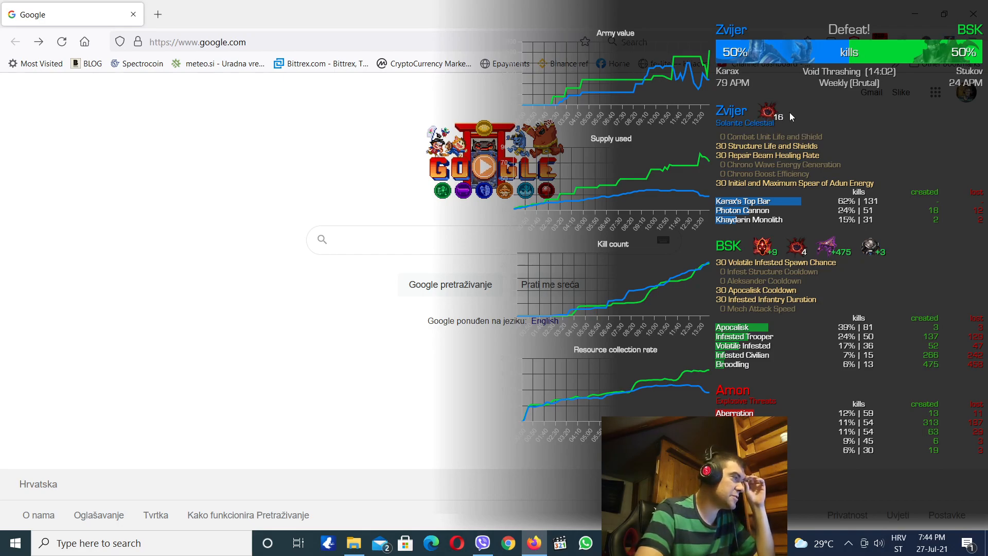
{"action": "mouse_move", "coordinate": [770, 113]}
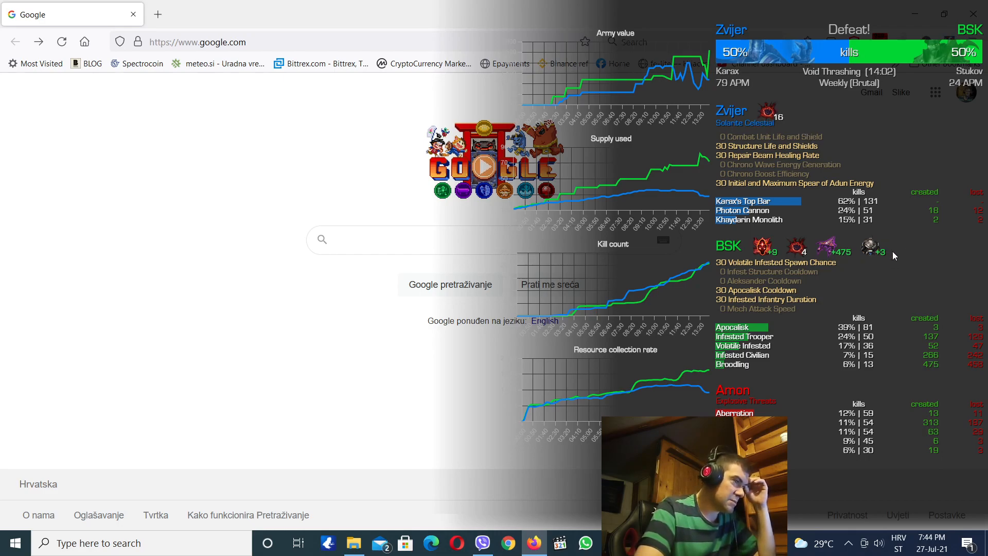
{"action": "mouse_move", "coordinate": [767, 234]}
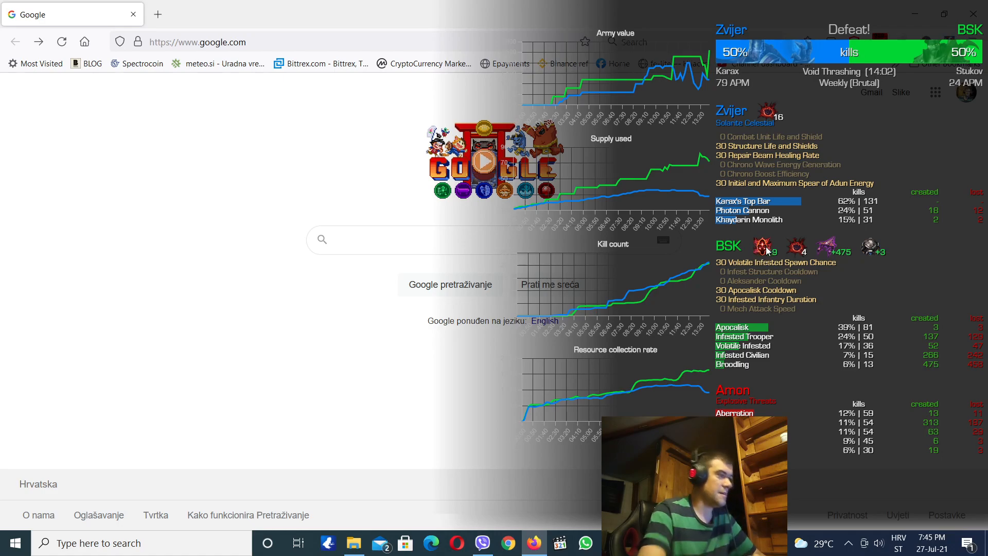
{"action": "mouse_move", "coordinate": [782, 248]}
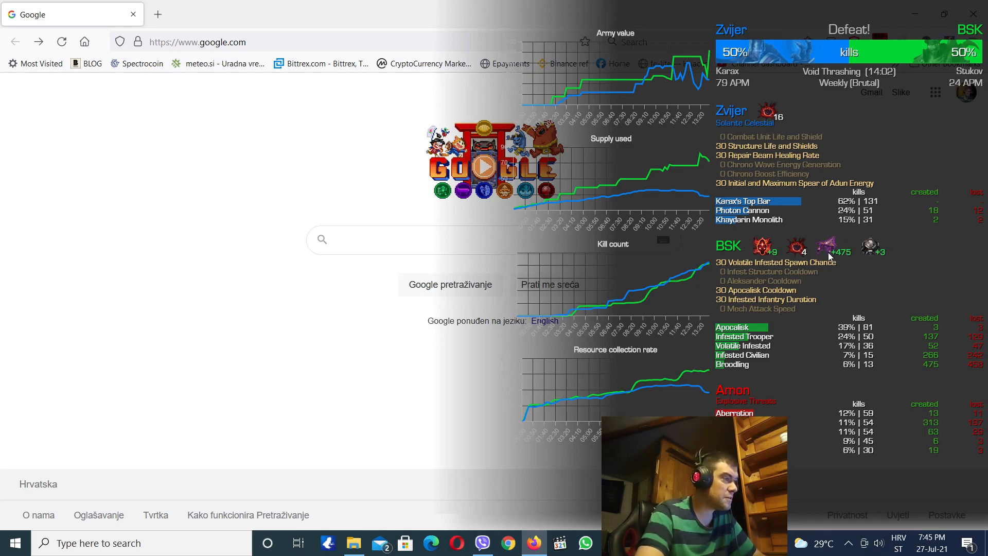
{"action": "mouse_move", "coordinate": [854, 253]}
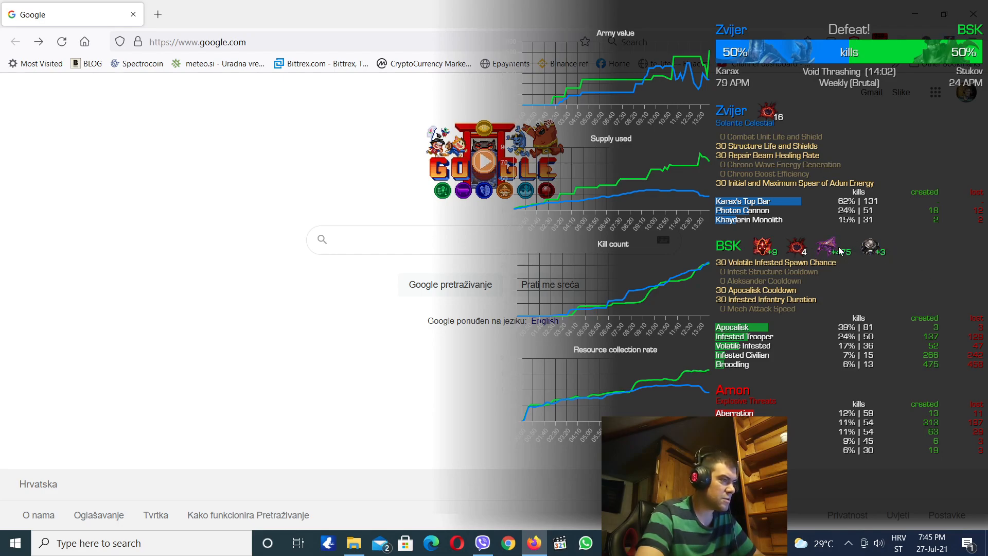
{"action": "mouse_move", "coordinate": [888, 258]}
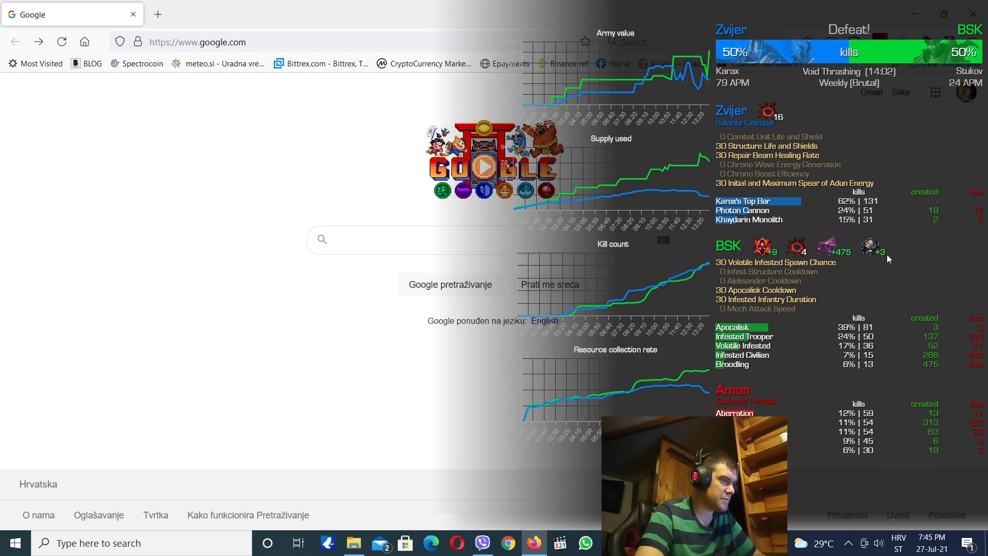
{"action": "mouse_move", "coordinate": [843, 241]}
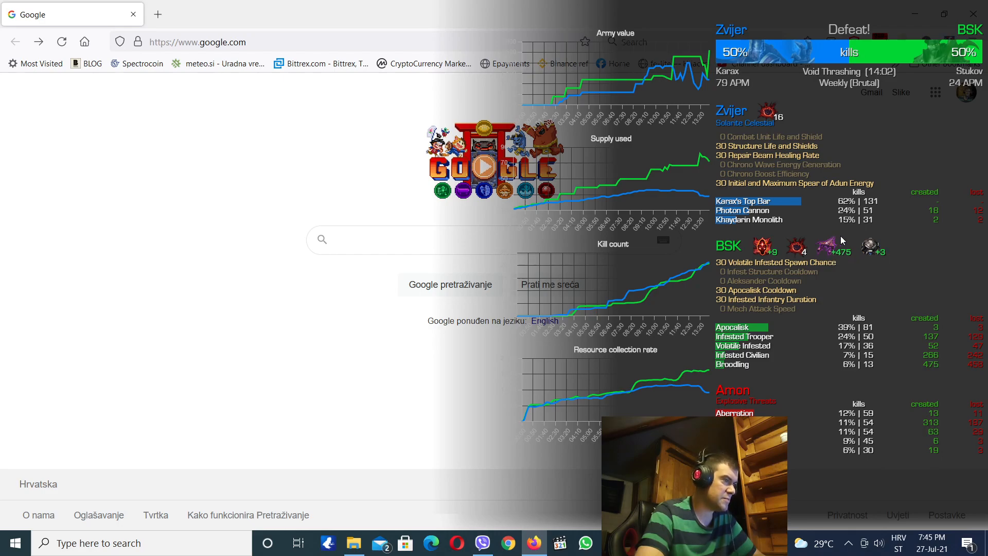
{"action": "mouse_move", "coordinate": [848, 258]}
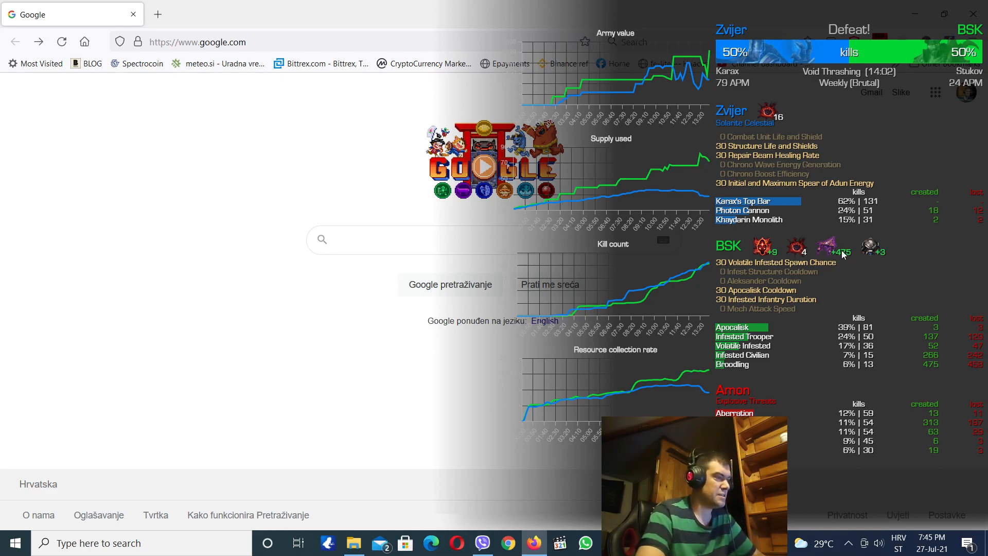
{"action": "mouse_move", "coordinate": [794, 351]}
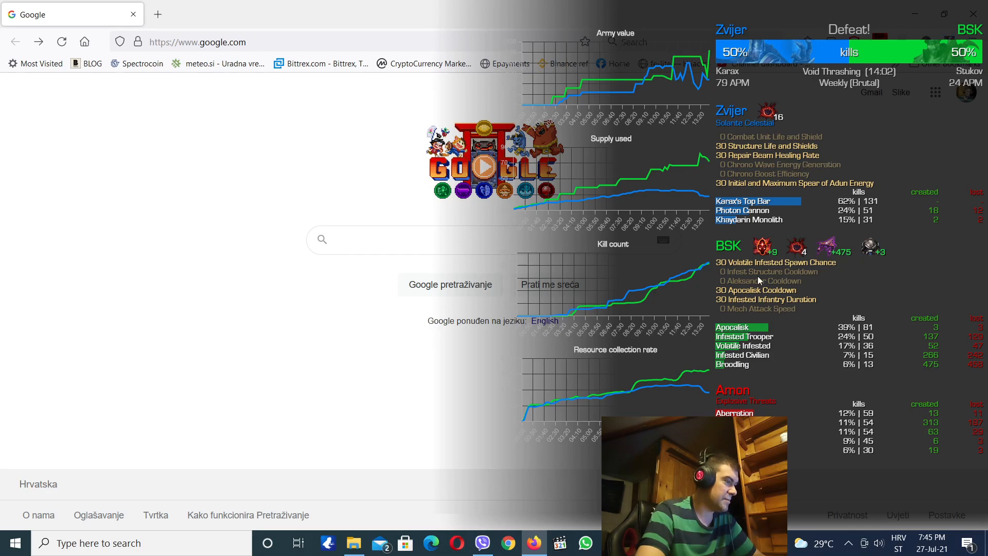
{"action": "mouse_move", "coordinate": [838, 165]}
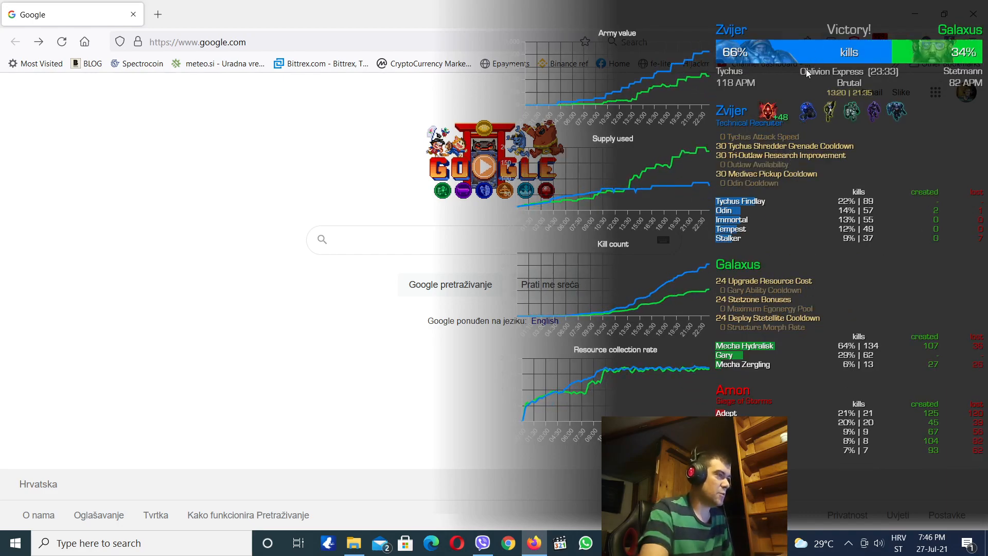
{"action": "mouse_move", "coordinate": [913, 80]}
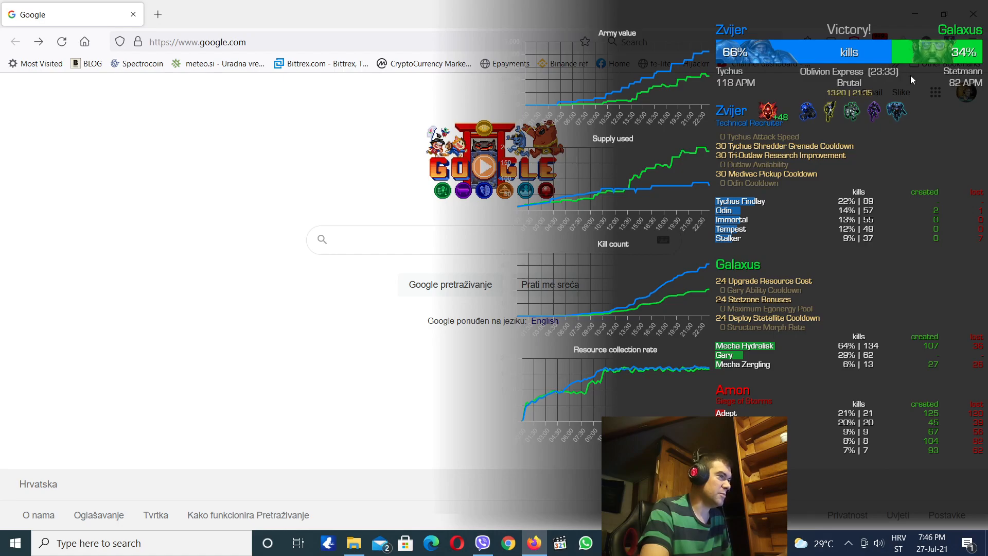
{"action": "mouse_move", "coordinate": [838, 126]}
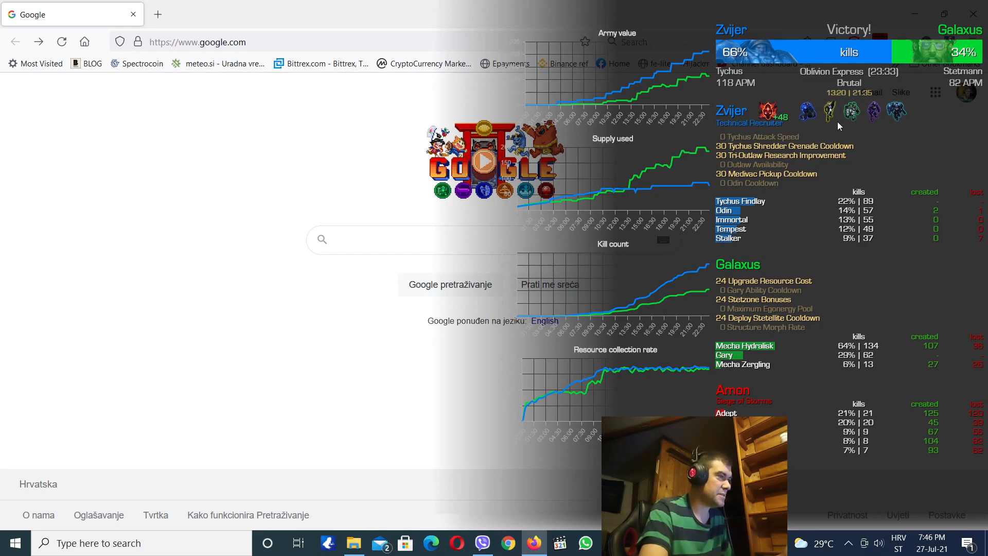
{"action": "mouse_move", "coordinate": [818, 123]}
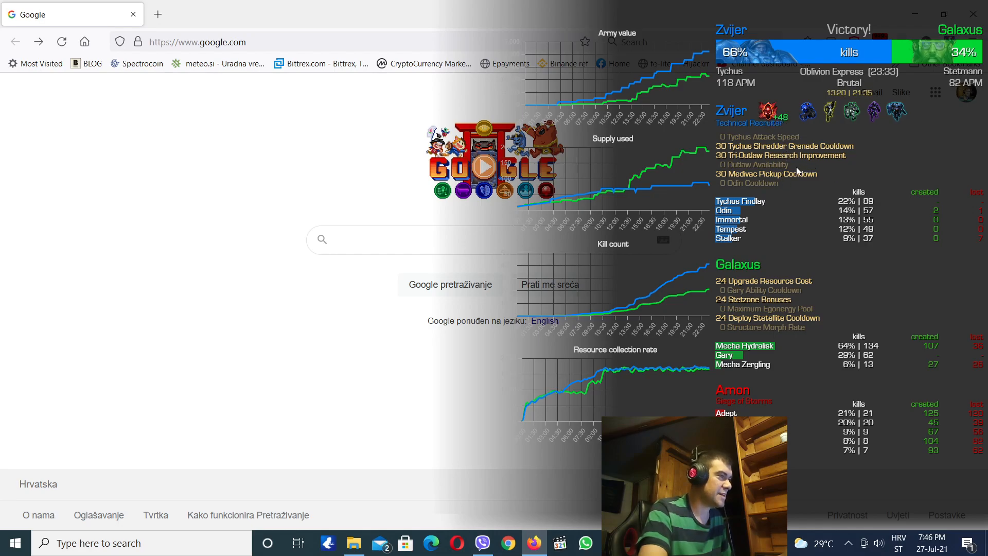
{"action": "mouse_move", "coordinate": [620, 32]}
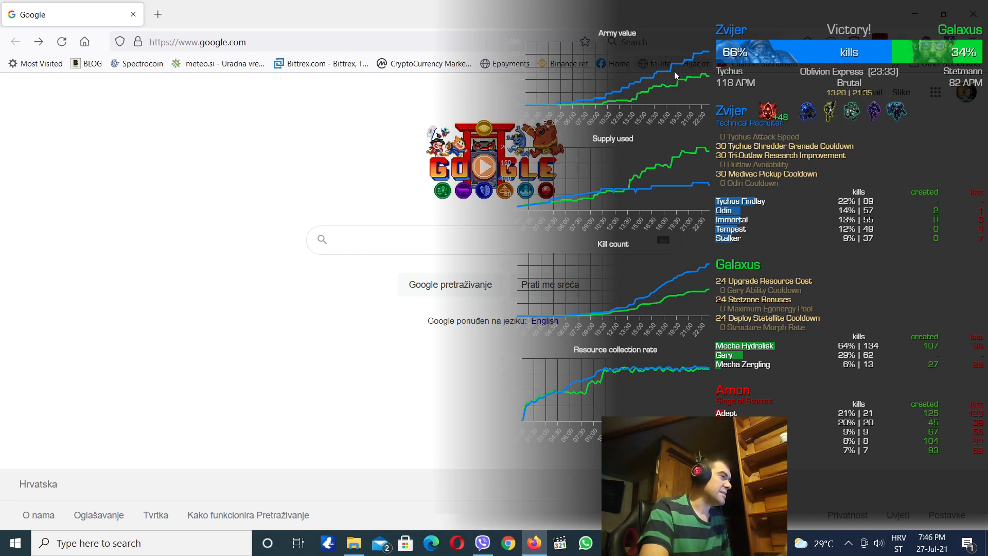
{"action": "mouse_move", "coordinate": [651, 99]}
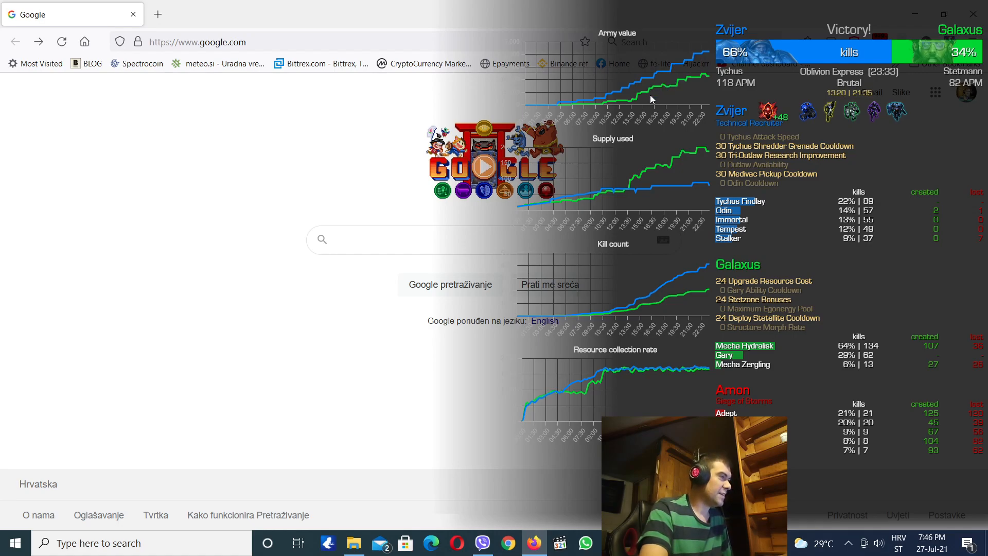
{"action": "mouse_move", "coordinate": [612, 162]}
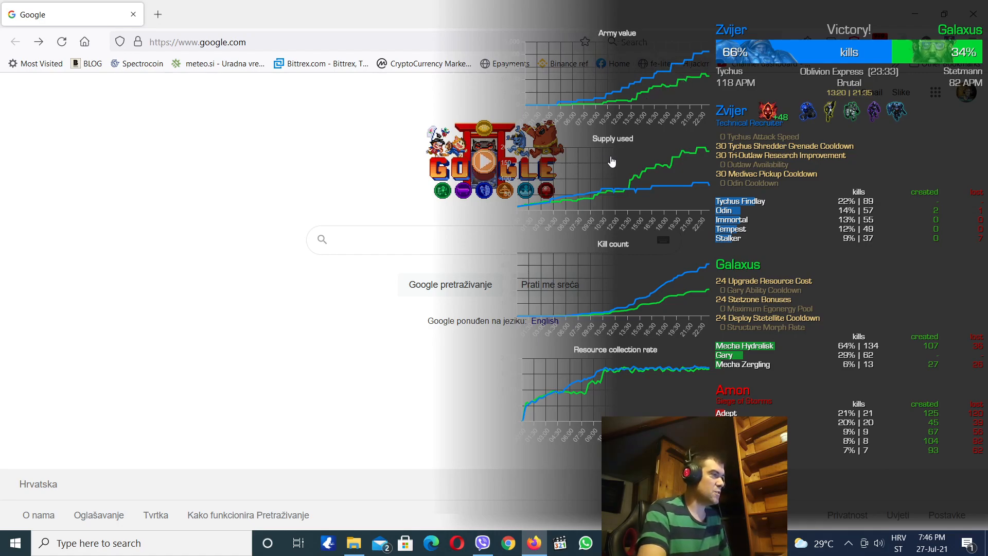
{"action": "mouse_move", "coordinate": [545, 125]}
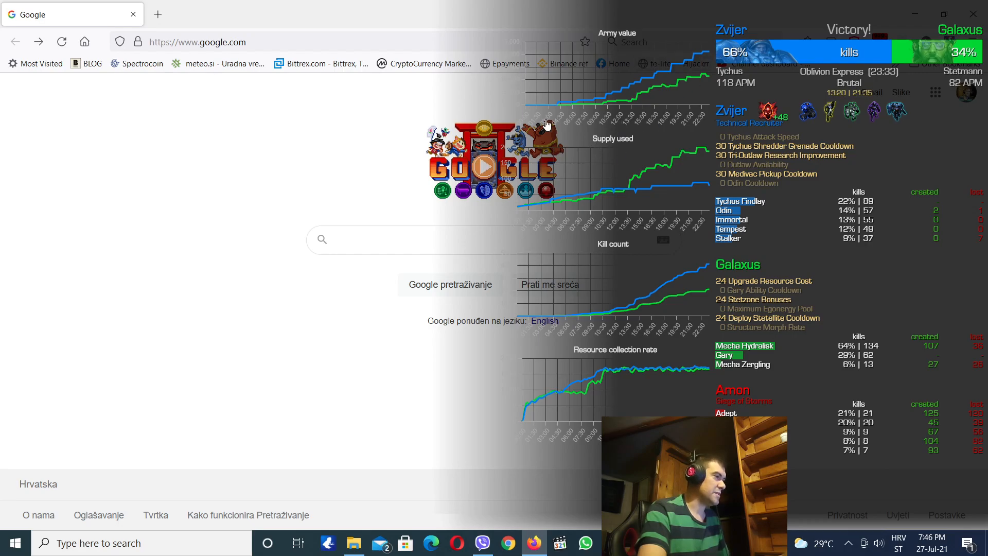
{"action": "mouse_move", "coordinate": [643, 161]}
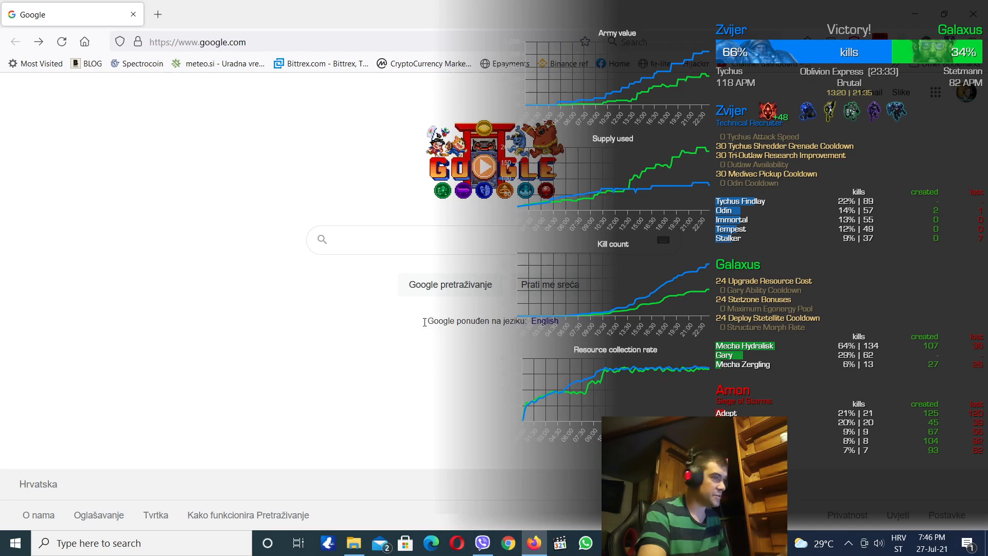
{"action": "left_click", "coordinate": [409, 239]}
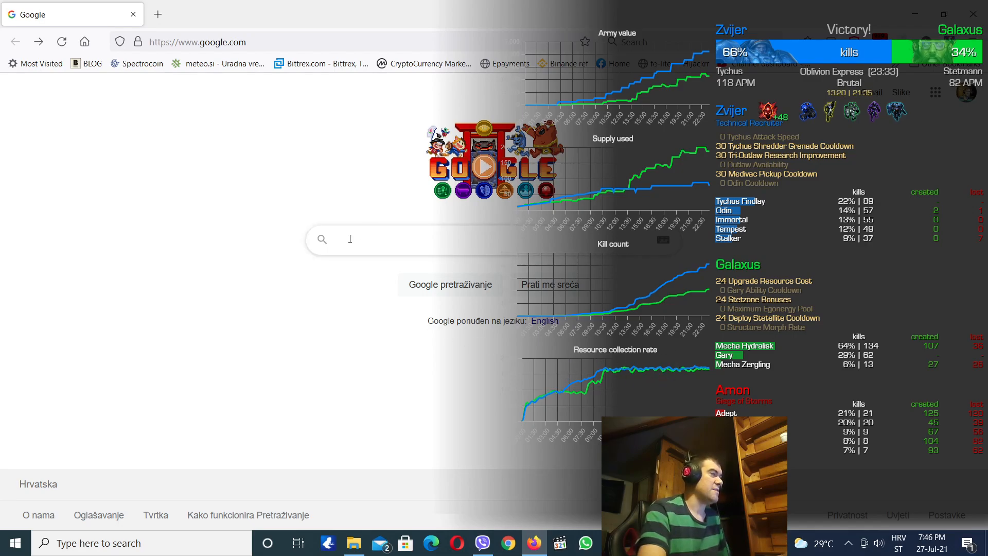
{"action": "left_click", "coordinate": [227, 247]}
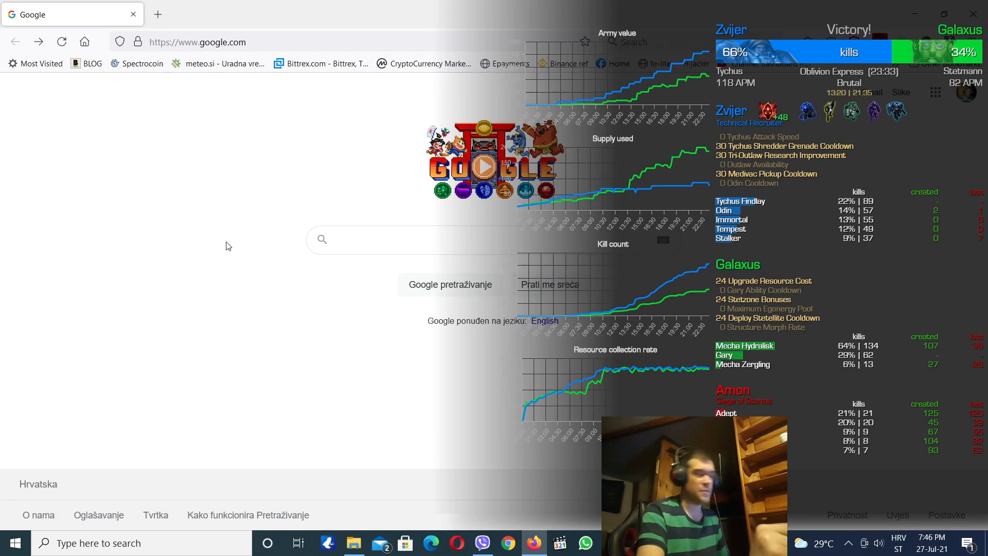
{"action": "mouse_move", "coordinate": [231, 292]}
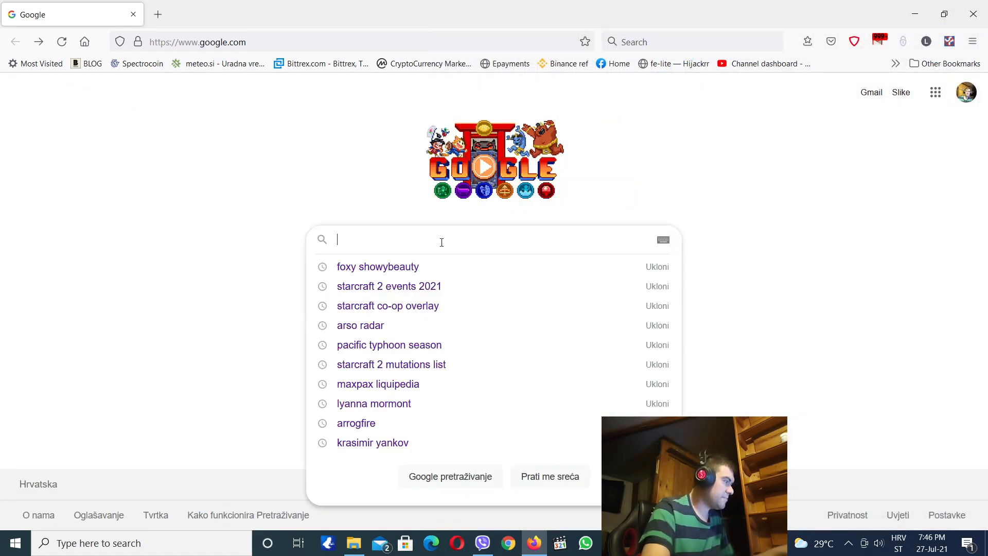
Search Google for 'starcraft co-op overlay' using the past-search suggestion after typing 'star'.
{"action": "type", "text": "star"}
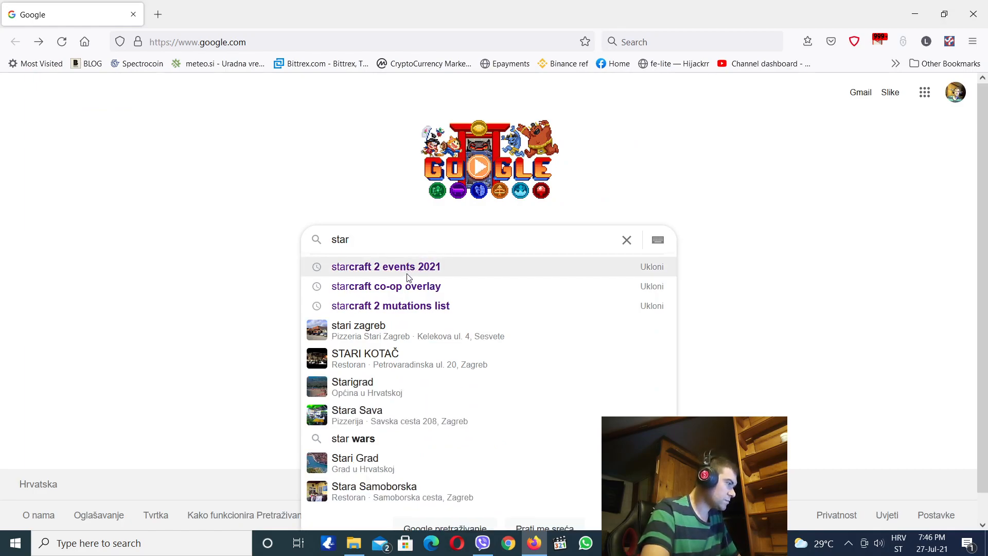
{"action": "mouse_move", "coordinate": [375, 292]}
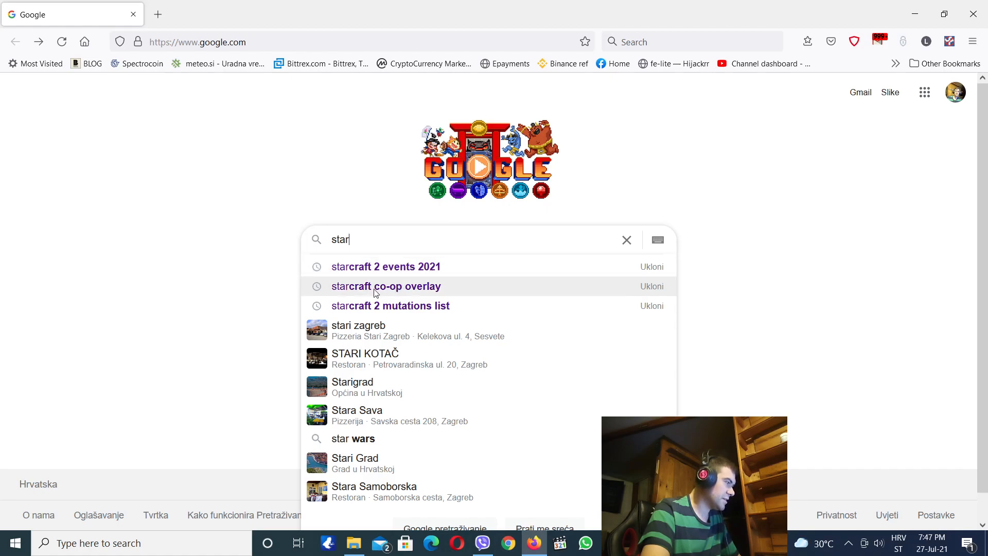
{"action": "left_click", "coordinate": [385, 286]}
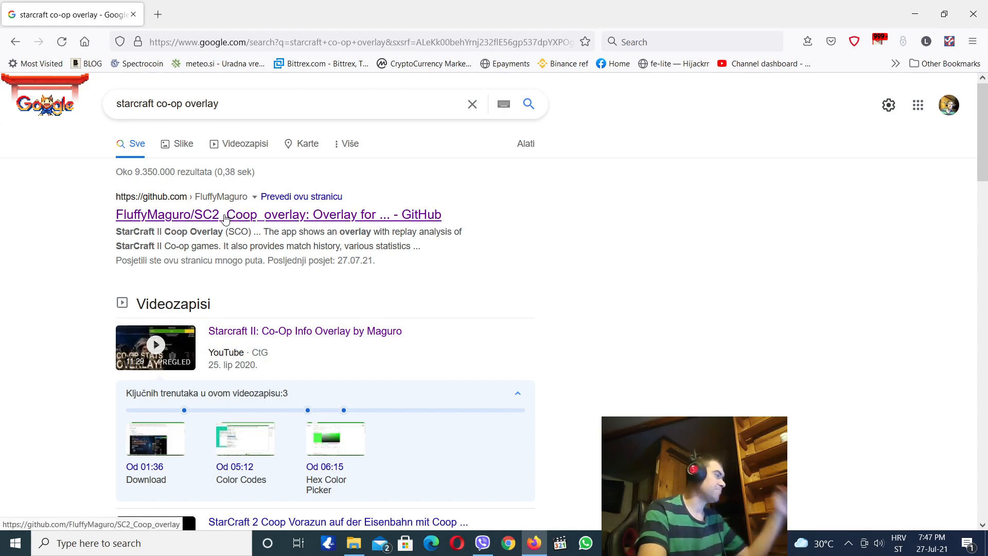
{"action": "mouse_move", "coordinate": [336, 230]}
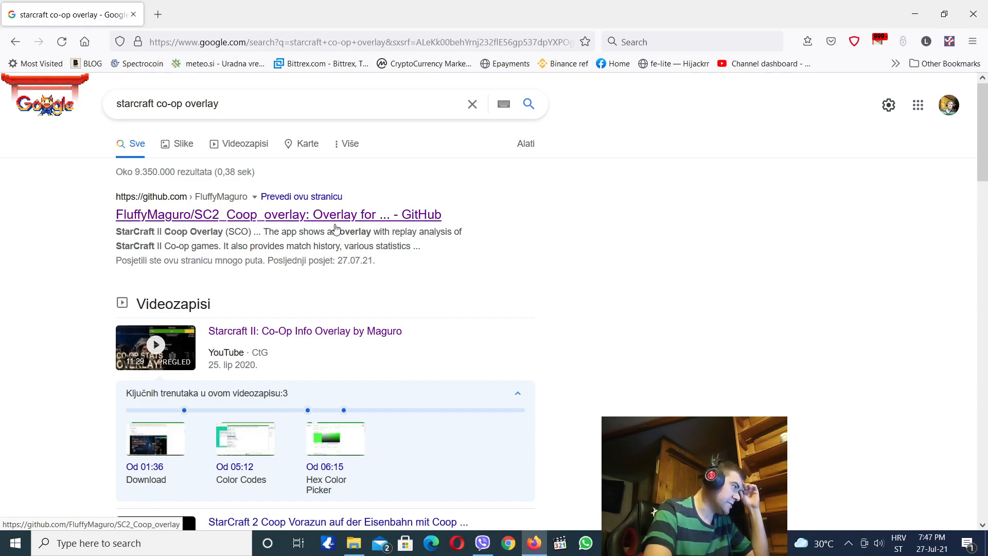
{"action": "mouse_move", "coordinate": [159, 228]}
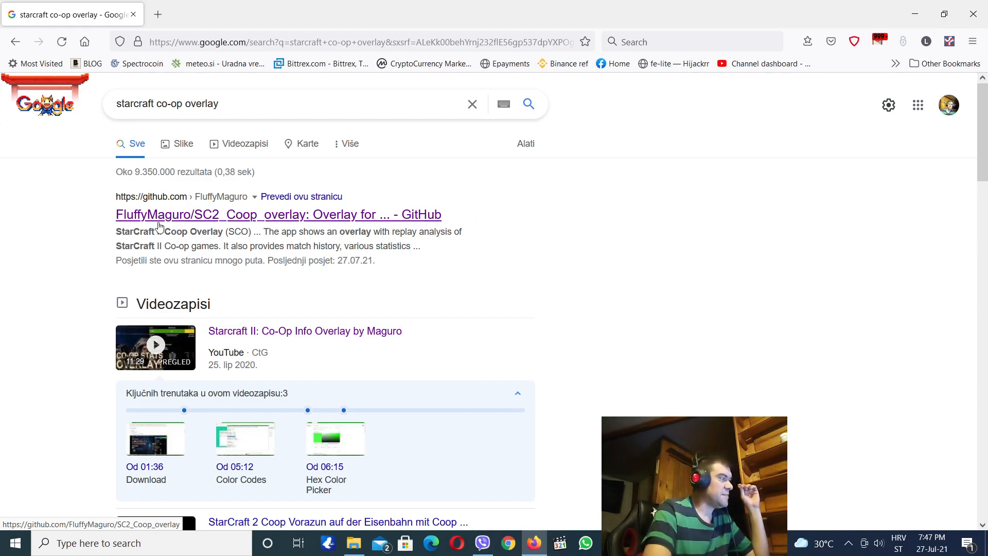
{"action": "mouse_move", "coordinate": [192, 219]}
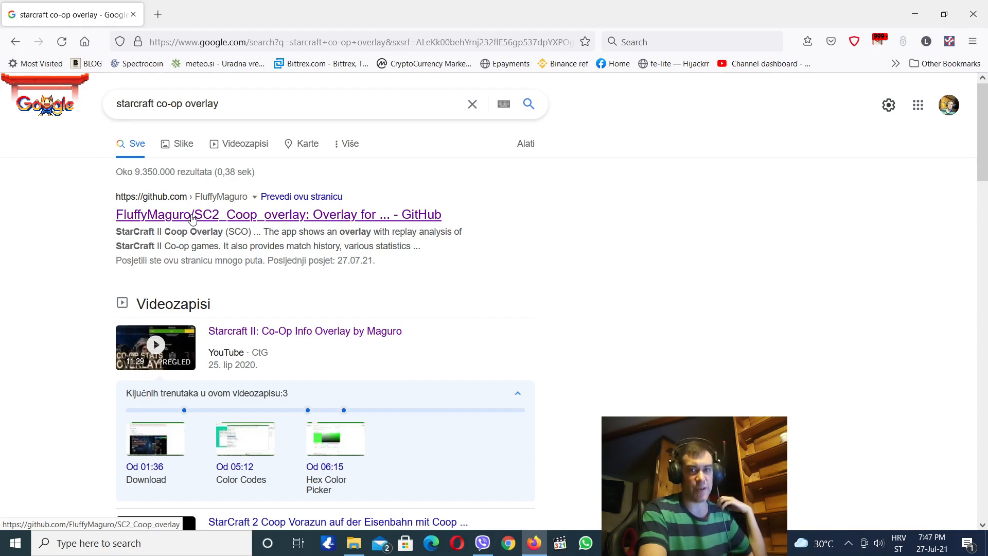
{"action": "mouse_move", "coordinate": [225, 221]}
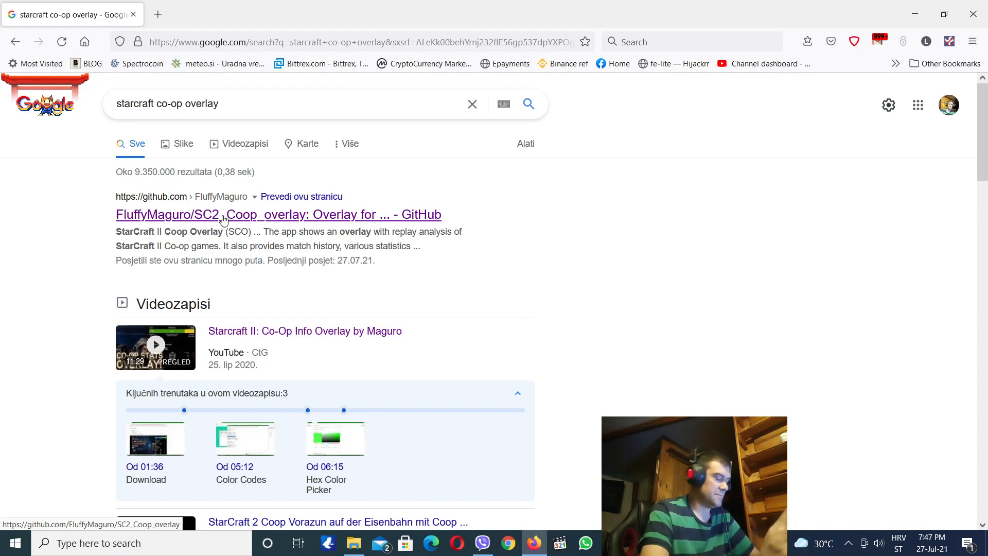
{"action": "mouse_move", "coordinate": [138, 218]}
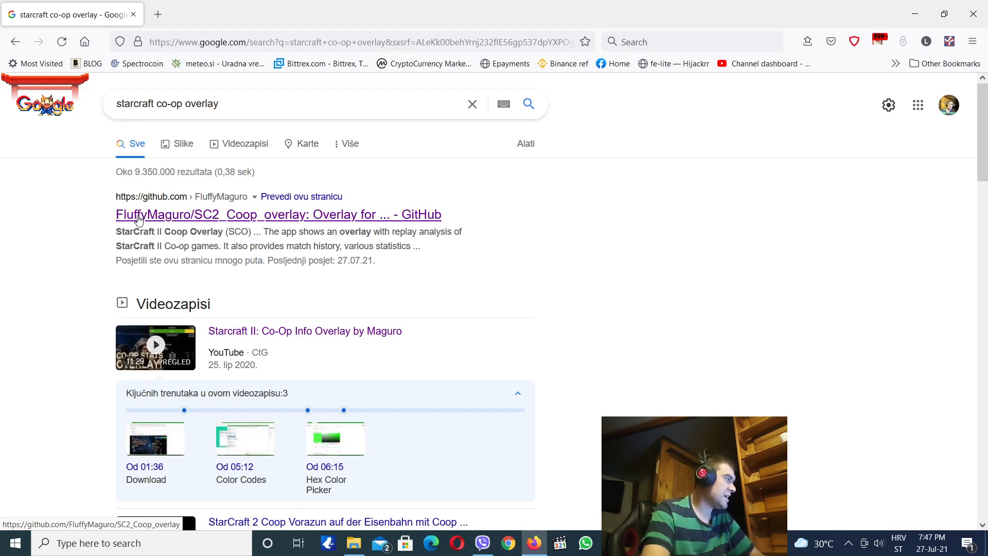
{"action": "mouse_move", "coordinate": [236, 218]}
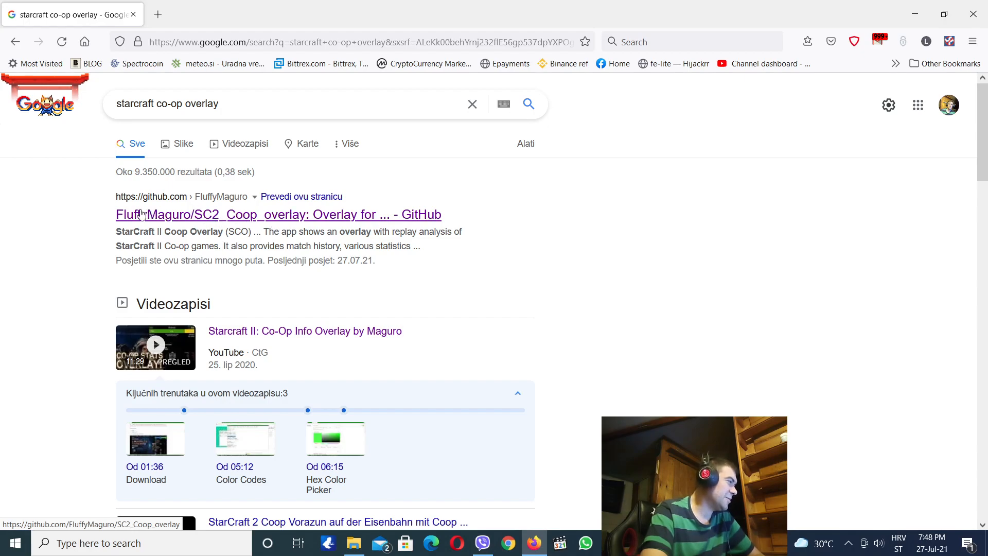
{"action": "mouse_move", "coordinate": [376, 227]}
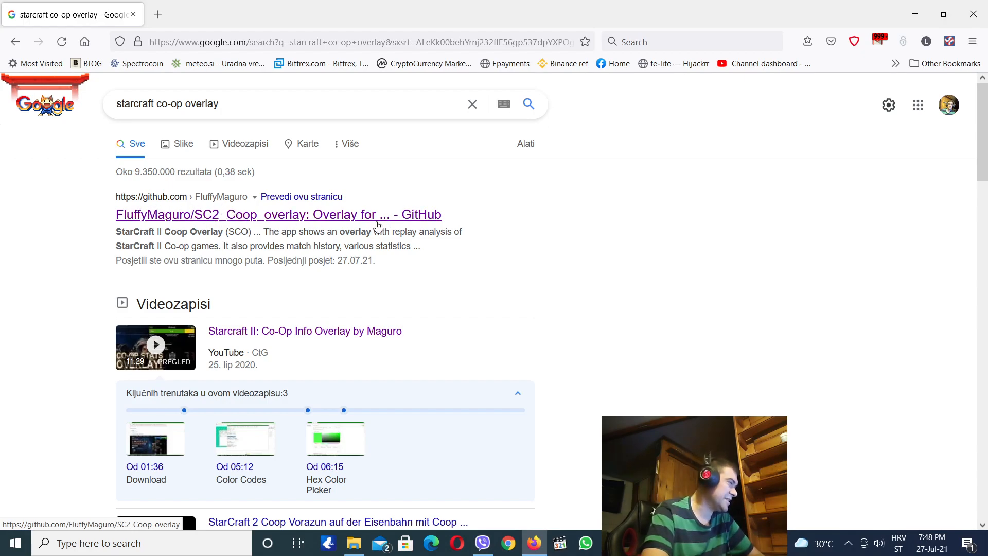
{"action": "mouse_move", "coordinate": [273, 231]}
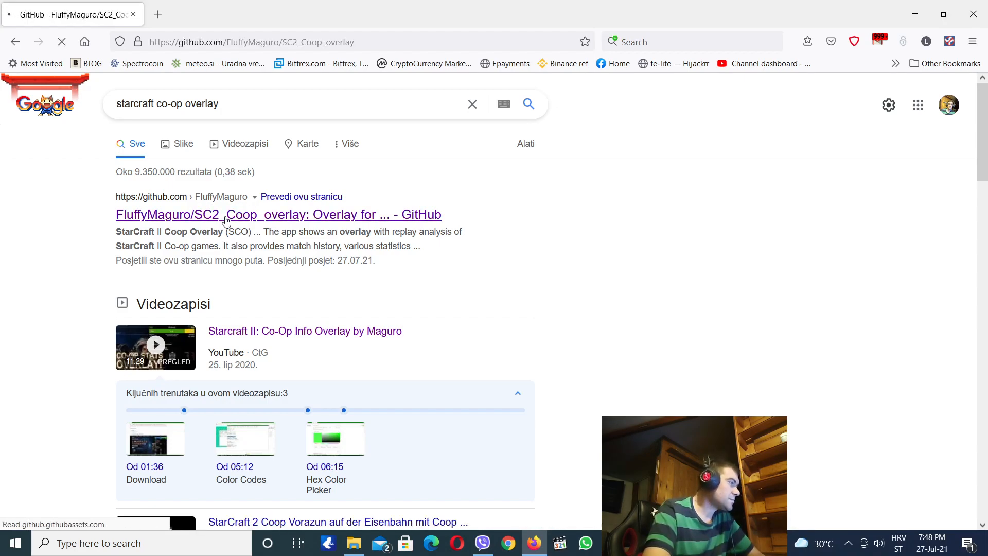
On the SC2_Coop_overlay repository page, download the SC2CoopOverlay.2.39.zip release from the README.
{"action": "left_click", "coordinate": [279, 214]}
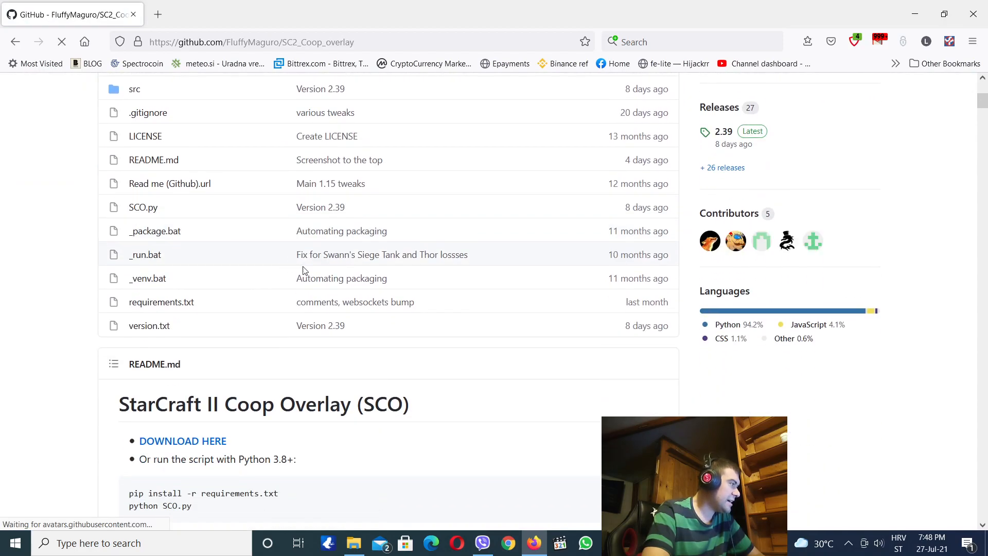
{"action": "scroll", "scroll_direction": "down", "scroll_amount": 3}
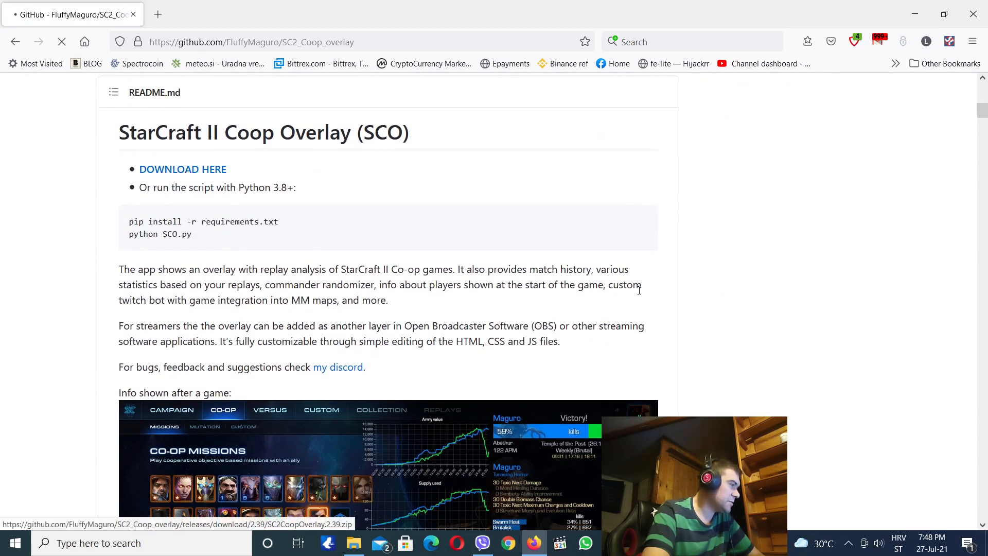
{"action": "left_click", "coordinate": [183, 169]}
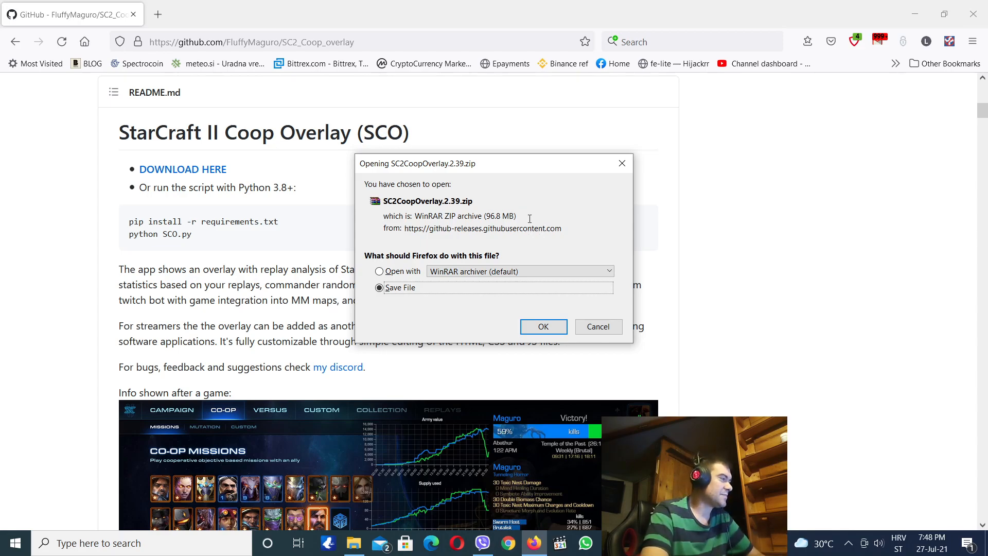
{"action": "mouse_move", "coordinate": [531, 228]}
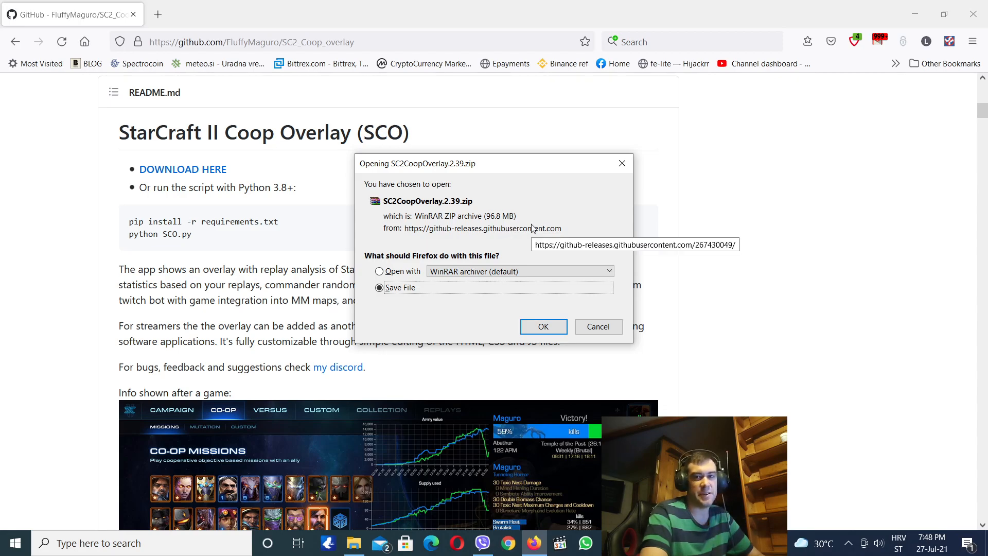
{"action": "mouse_move", "coordinate": [539, 238]}
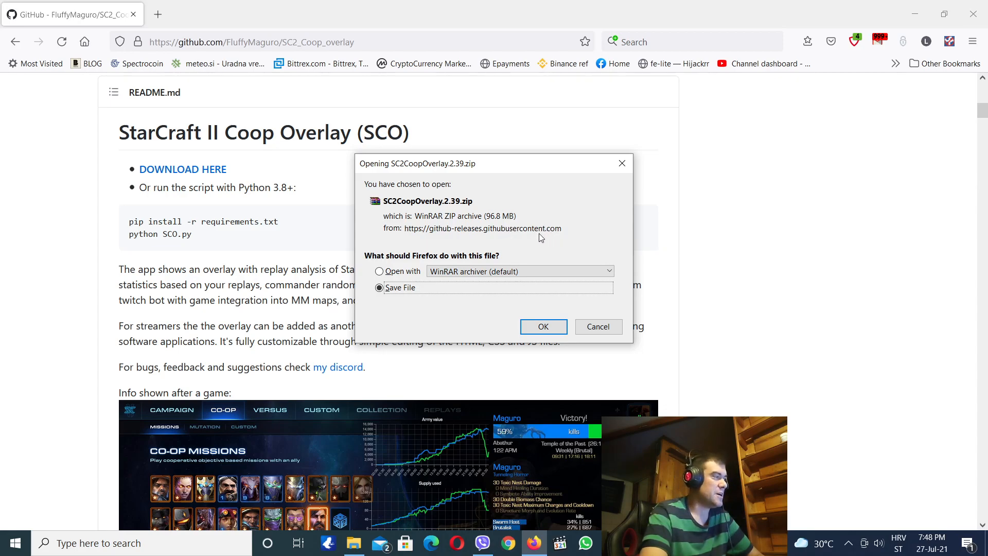
{"action": "mouse_move", "coordinate": [519, 233]}
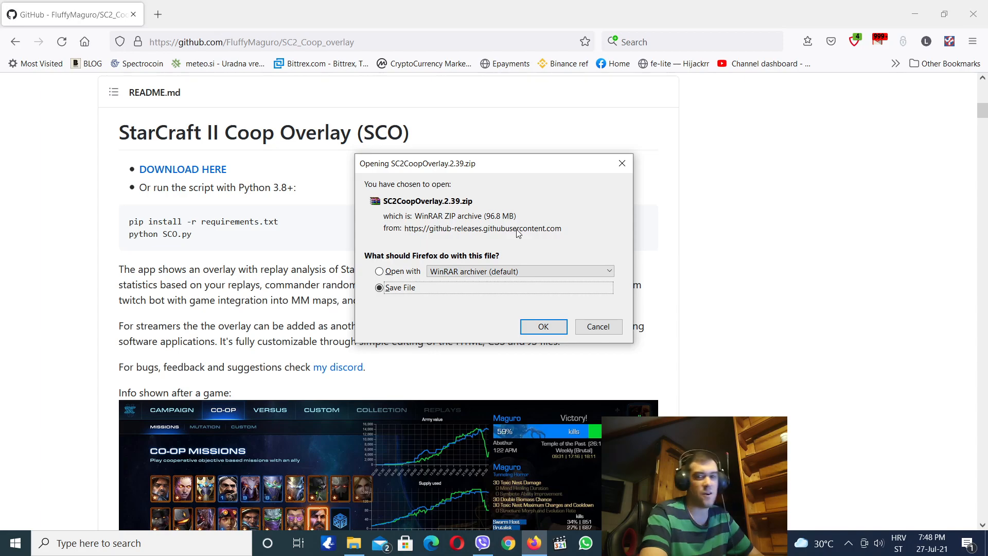